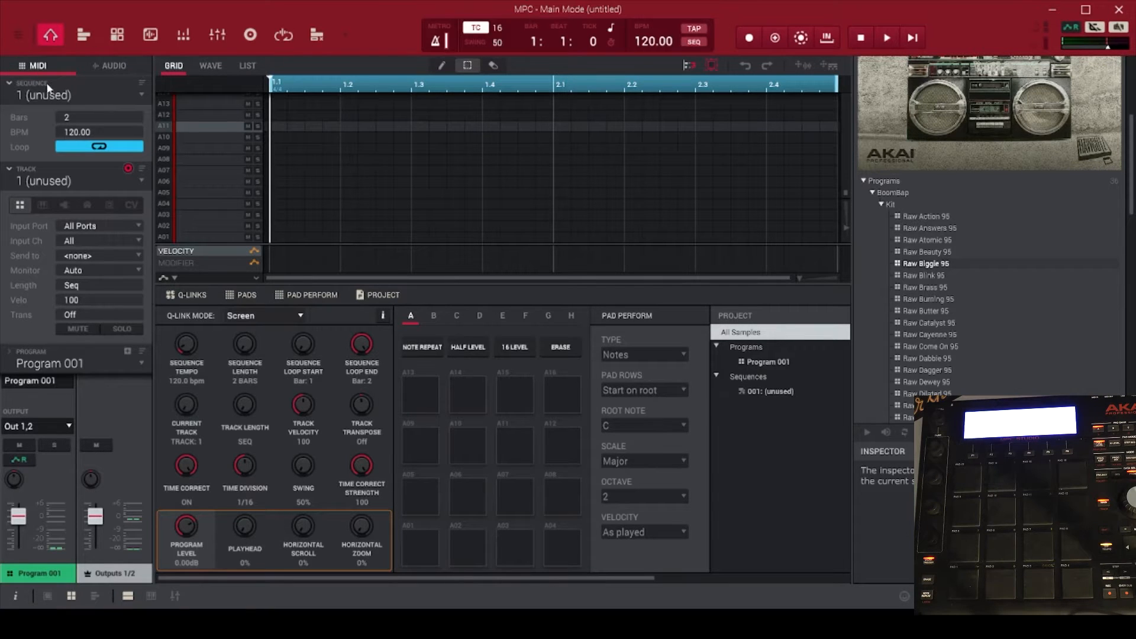
{"action": "mouse_move", "coordinate": [95, 85]}
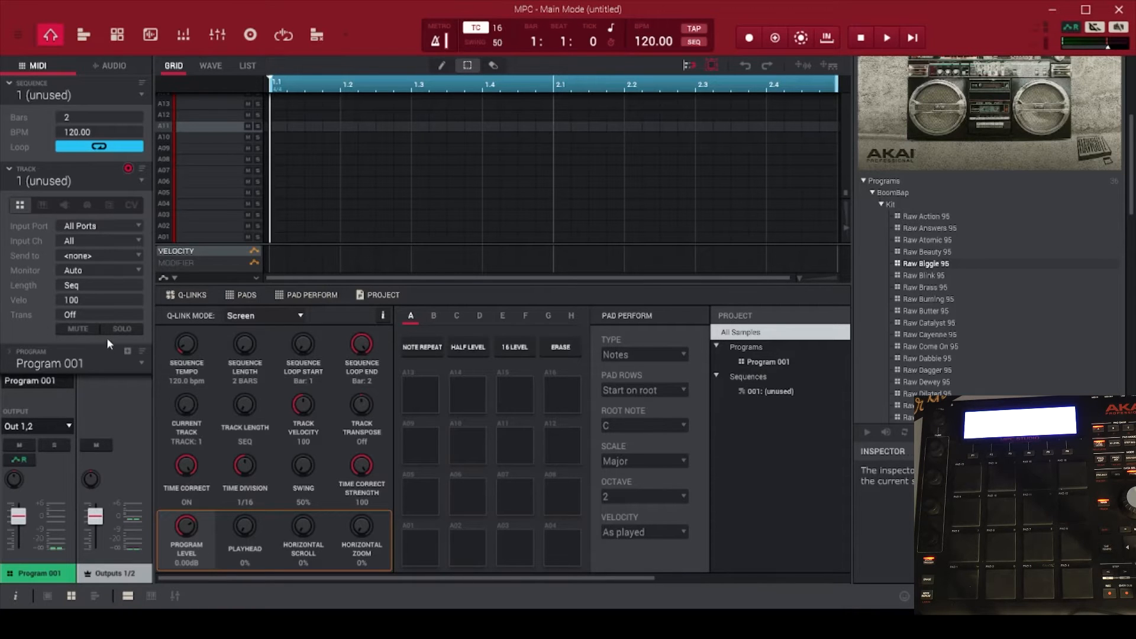
{"action": "mouse_move", "coordinate": [44, 350]}
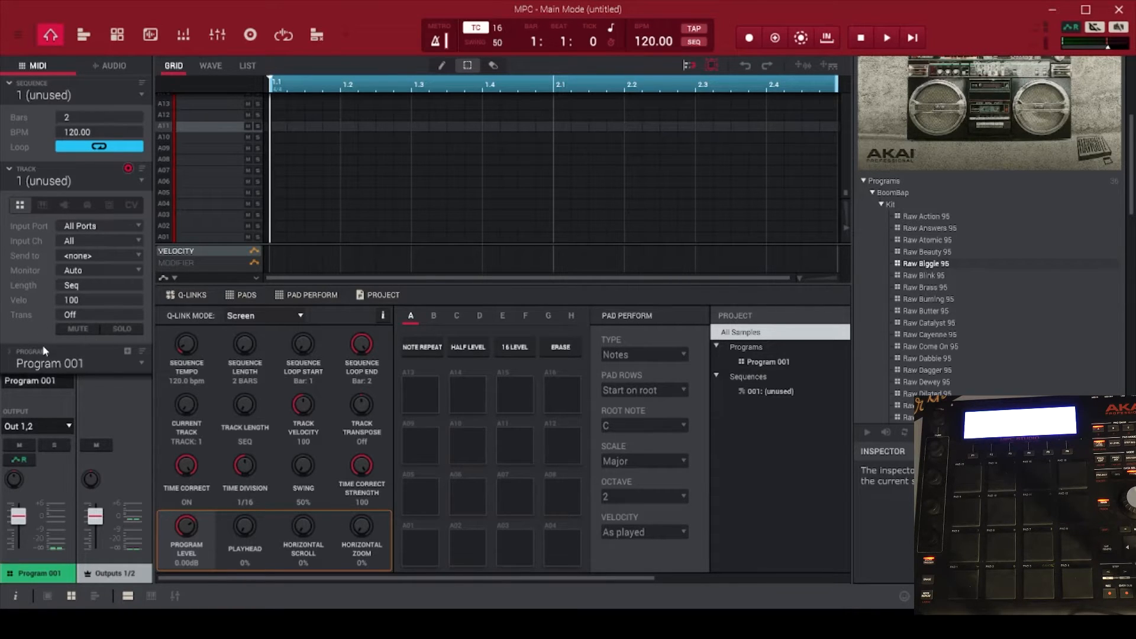
{"action": "mouse_move", "coordinate": [83, 447]}
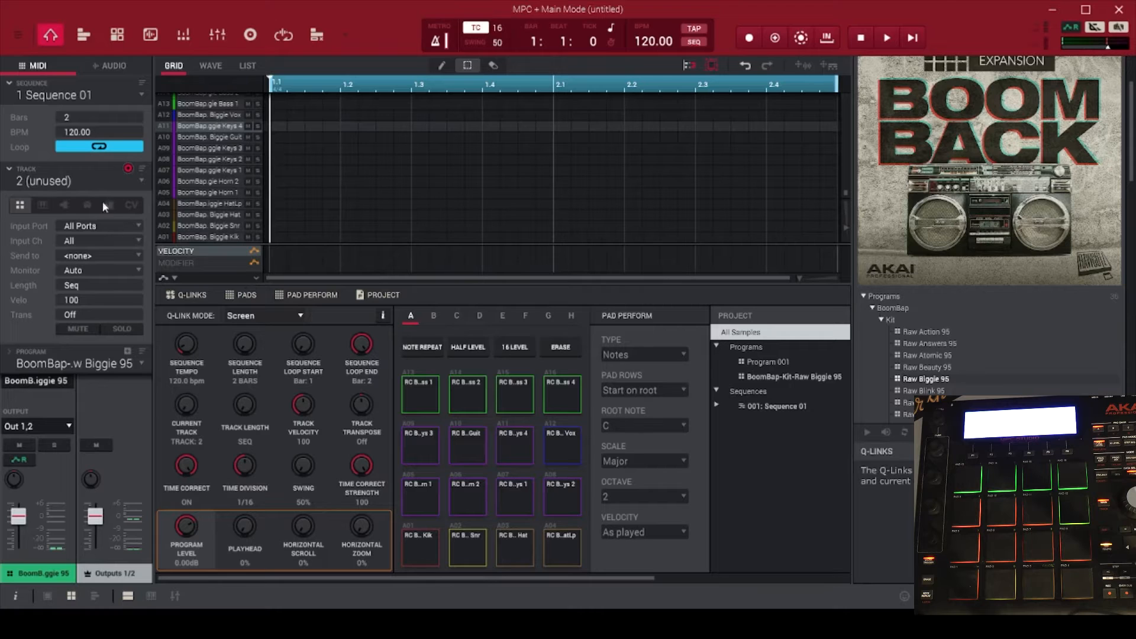
{"action": "mouse_move", "coordinate": [898, 145]}
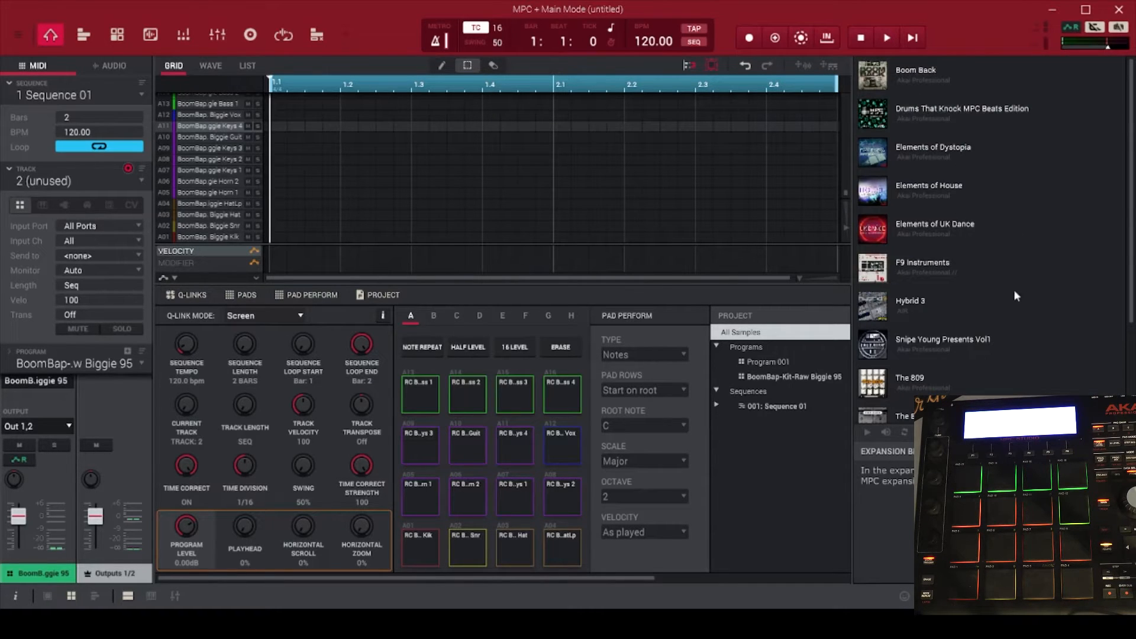
Browse the F9 Instruments expansion to its Programs > Inst > Bass list for the F9 Classic Sqr bass
{"action": "scroll", "scroll_direction": "down", "scroll_amount": 3}
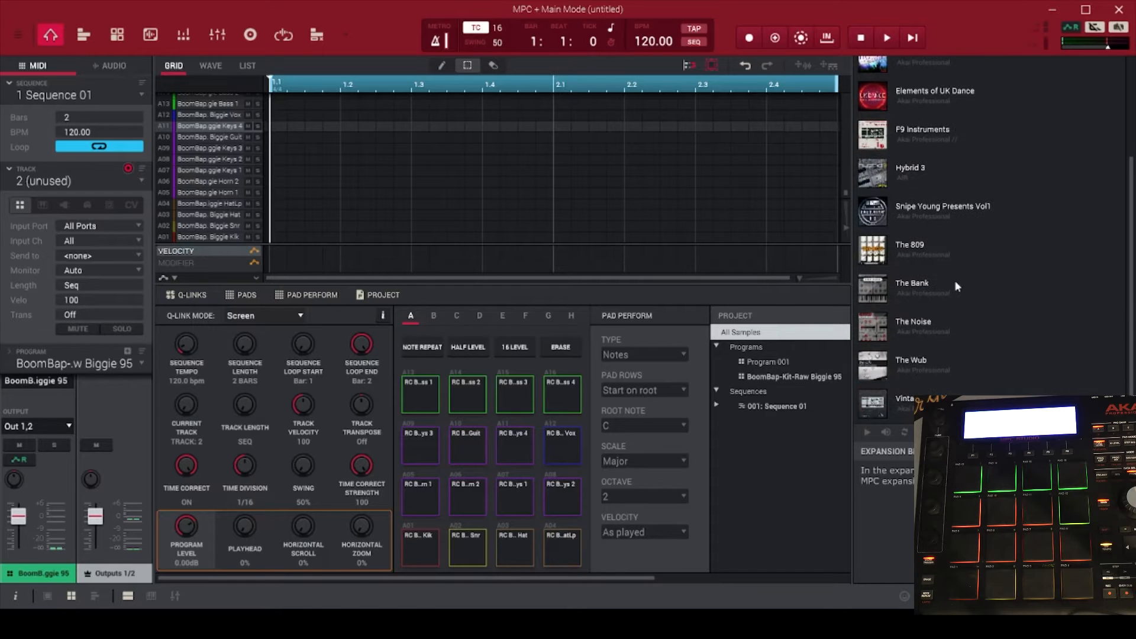
{"action": "scroll", "scroll_direction": "up", "scroll_amount": 3}
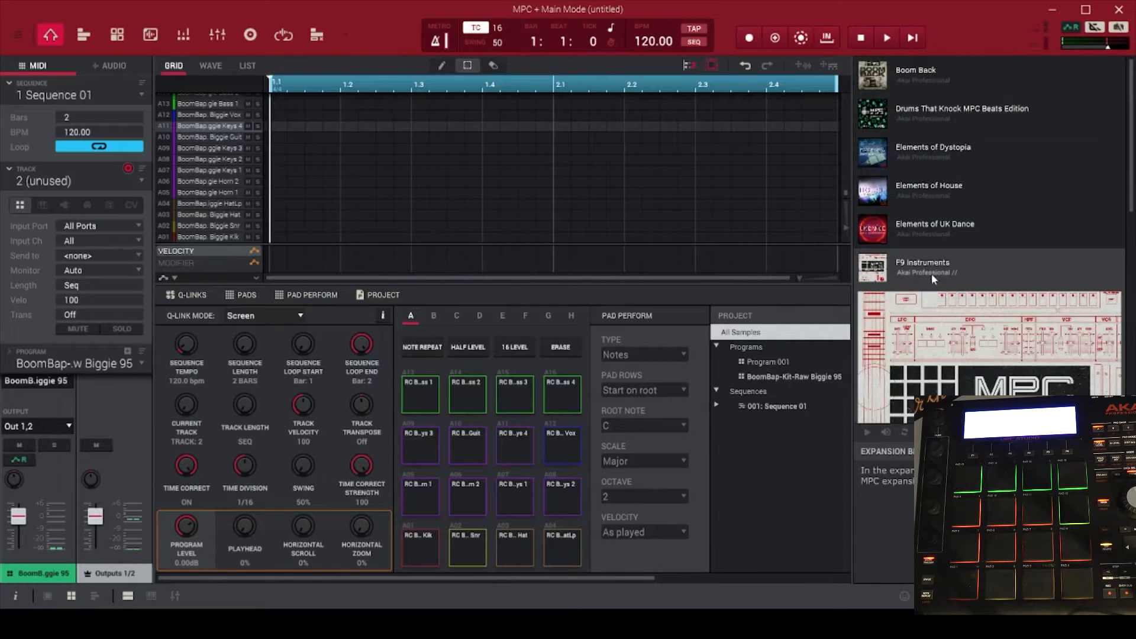
{"action": "left_click", "coordinate": [922, 269]}
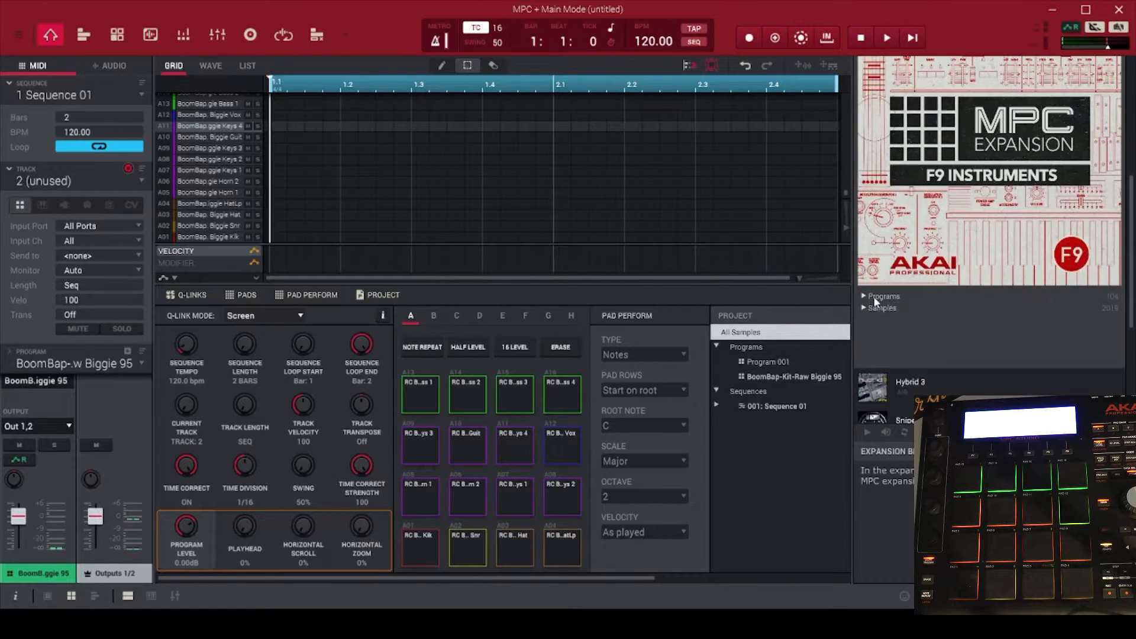
{"action": "left_click", "coordinate": [862, 296]}
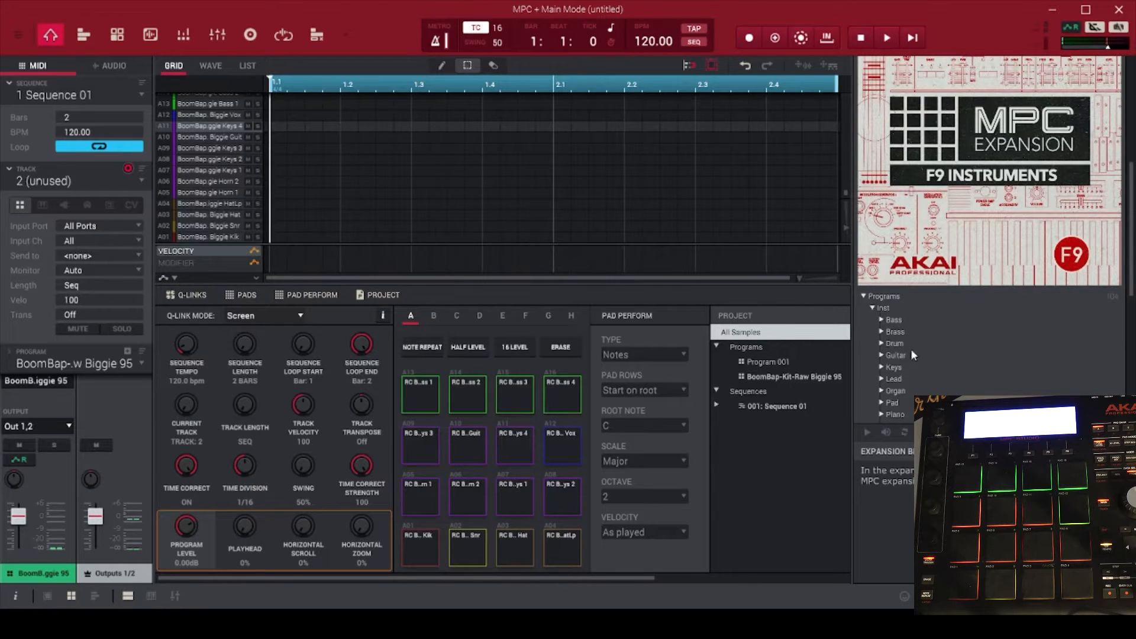
{"action": "left_click", "coordinate": [880, 331]}
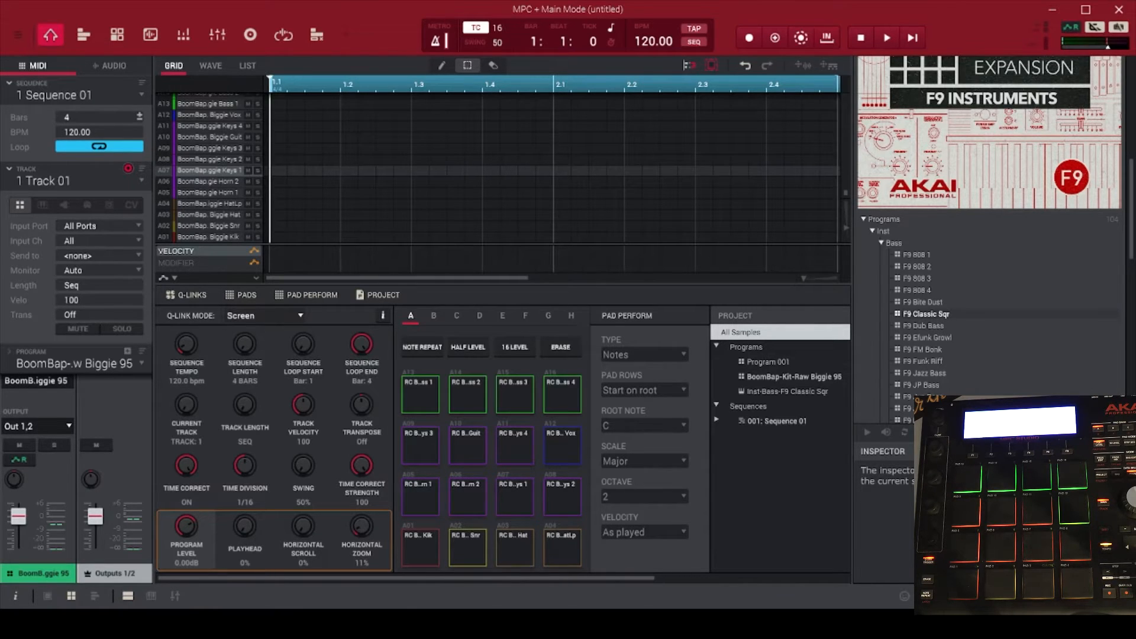
Set the tempo to 90 BPM and record a kick pattern over the four bars on the pads
{"action": "left_click", "coordinate": [887, 37]}
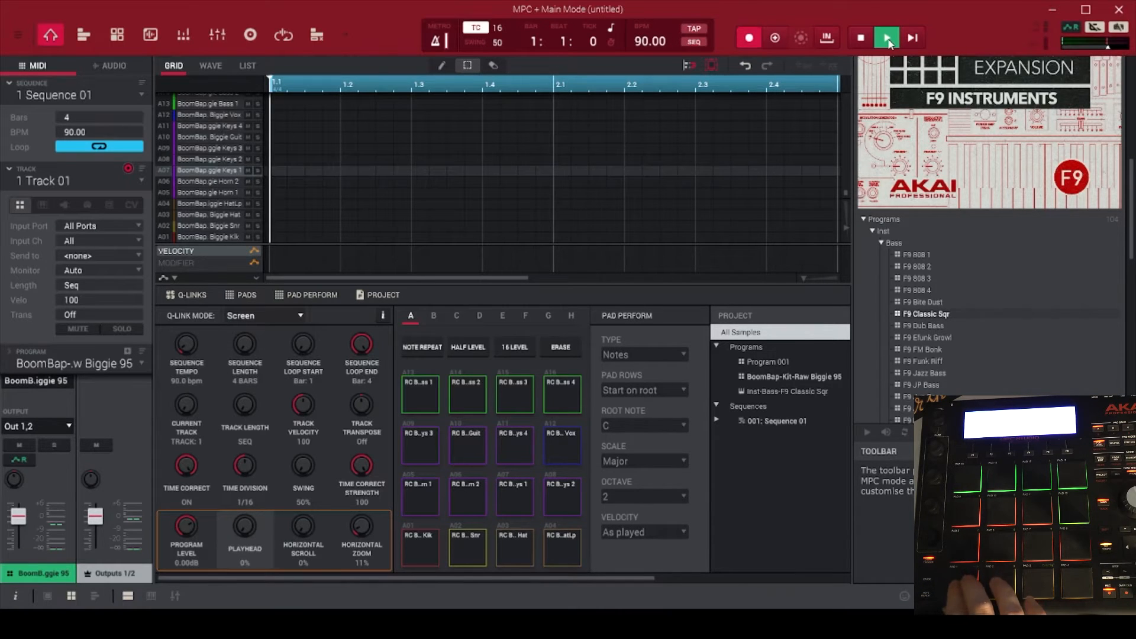
{"action": "left_click", "coordinate": [886, 38]}
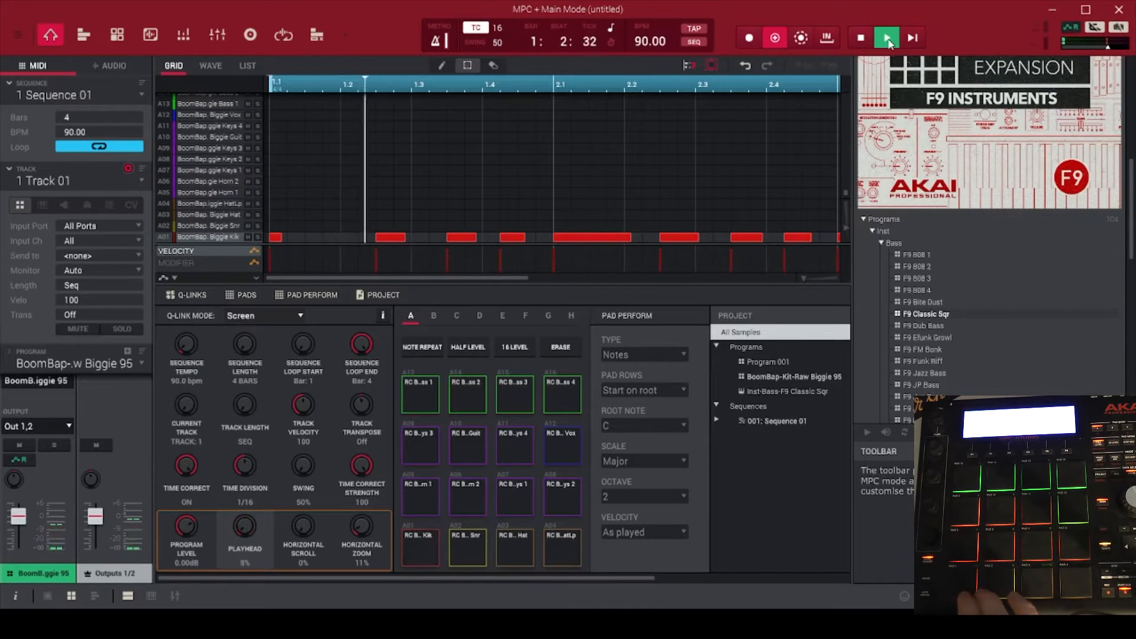
{"action": "left_click", "coordinate": [886, 37]}
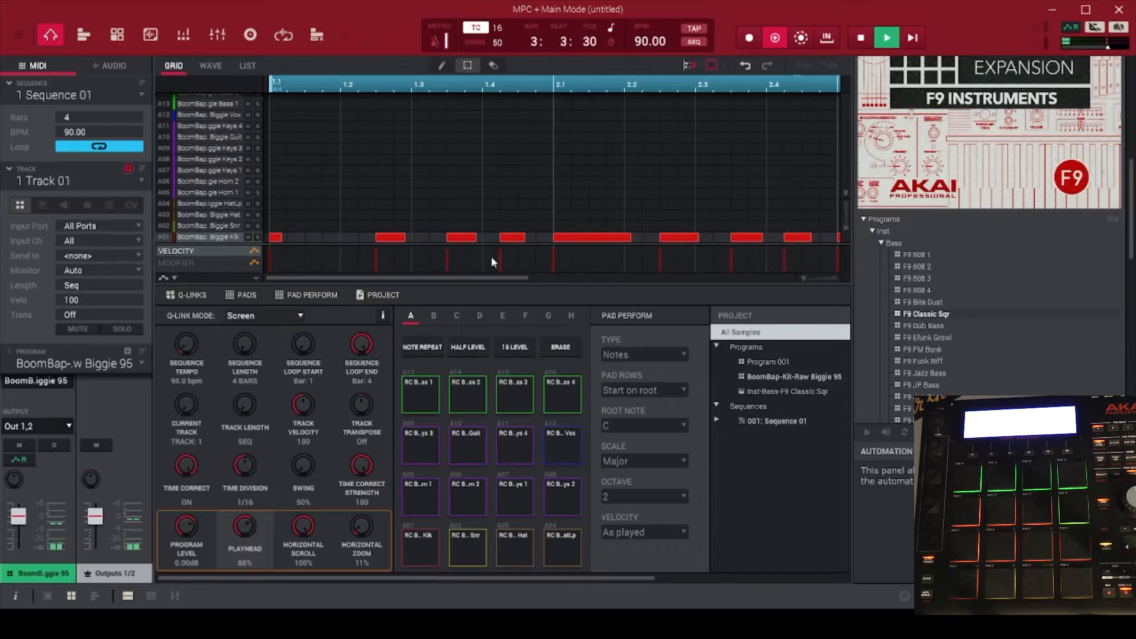
{"action": "left_click", "coordinate": [775, 38]}
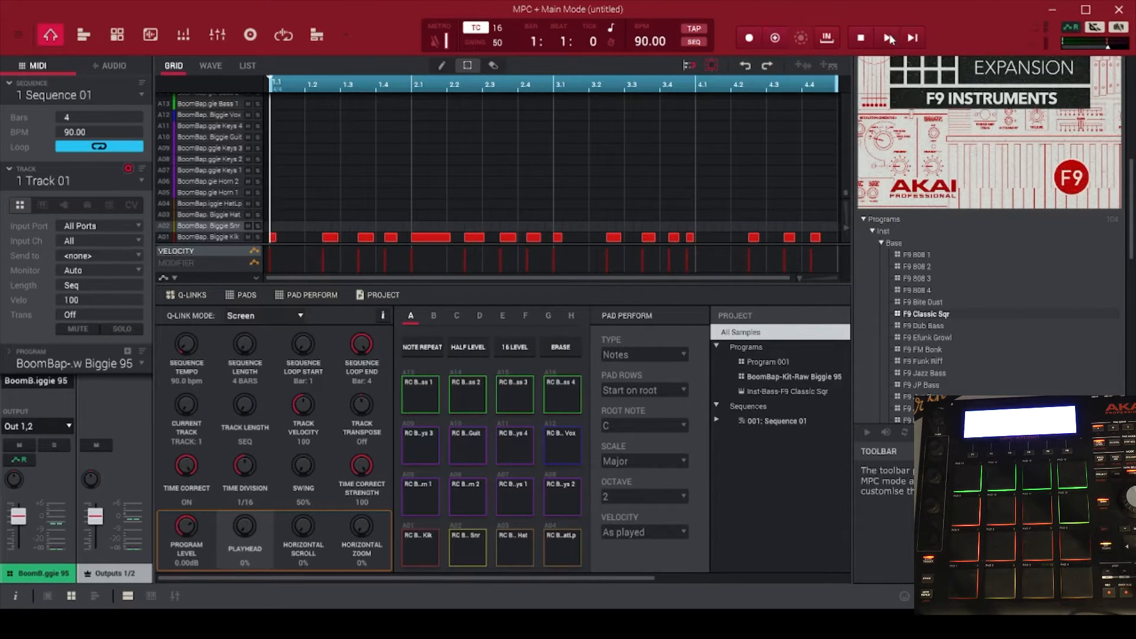
Overdub snare hits and a steady hi-hat part onto the looping kick pattern
{"action": "left_click", "coordinate": [886, 37]}
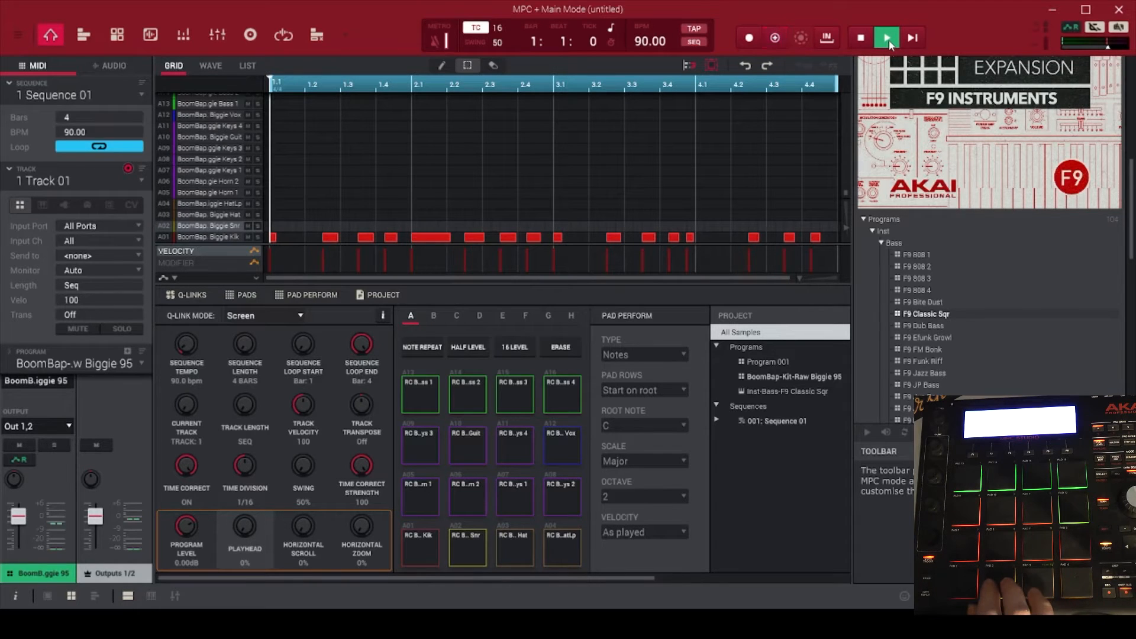
{"action": "left_click", "coordinate": [886, 38]}
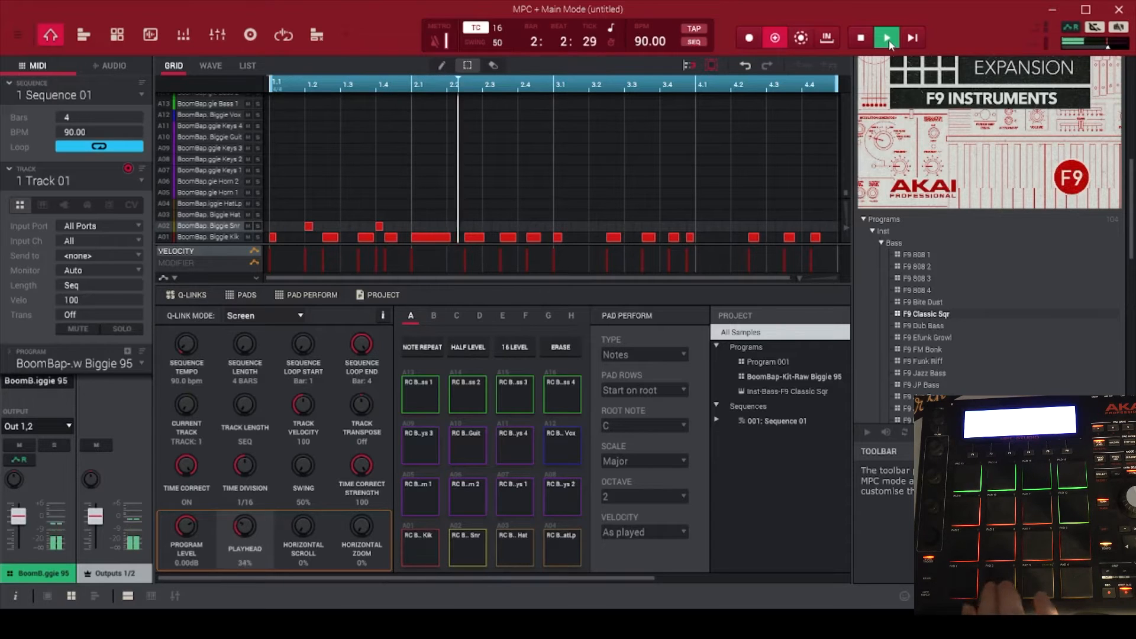
{"action": "left_click", "coordinate": [886, 36]}
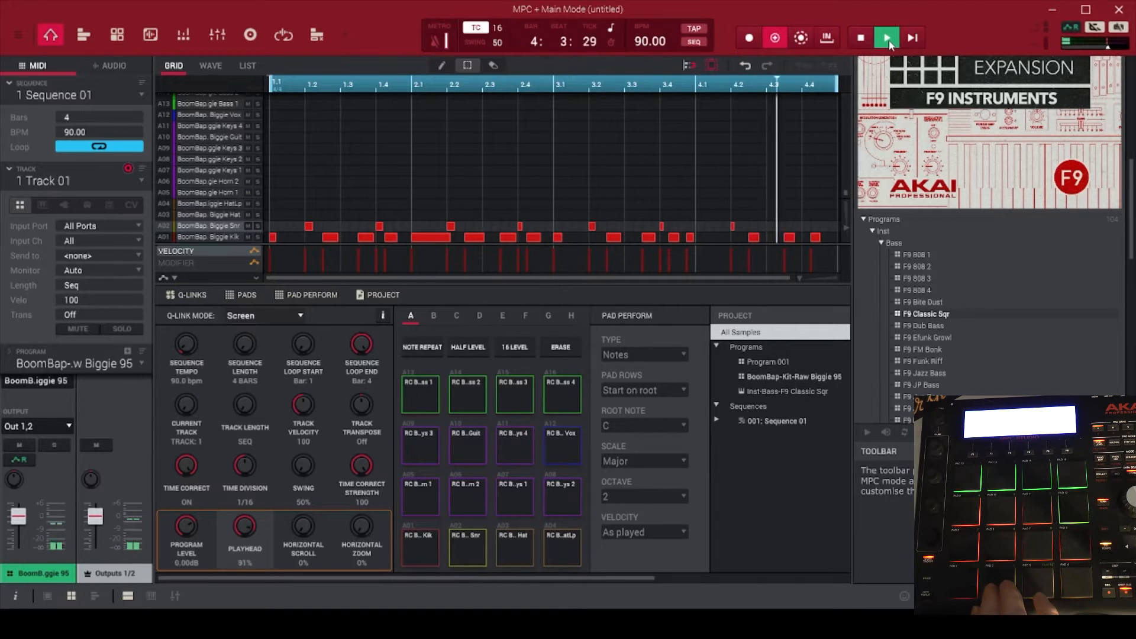
{"action": "left_click", "coordinate": [886, 37]}
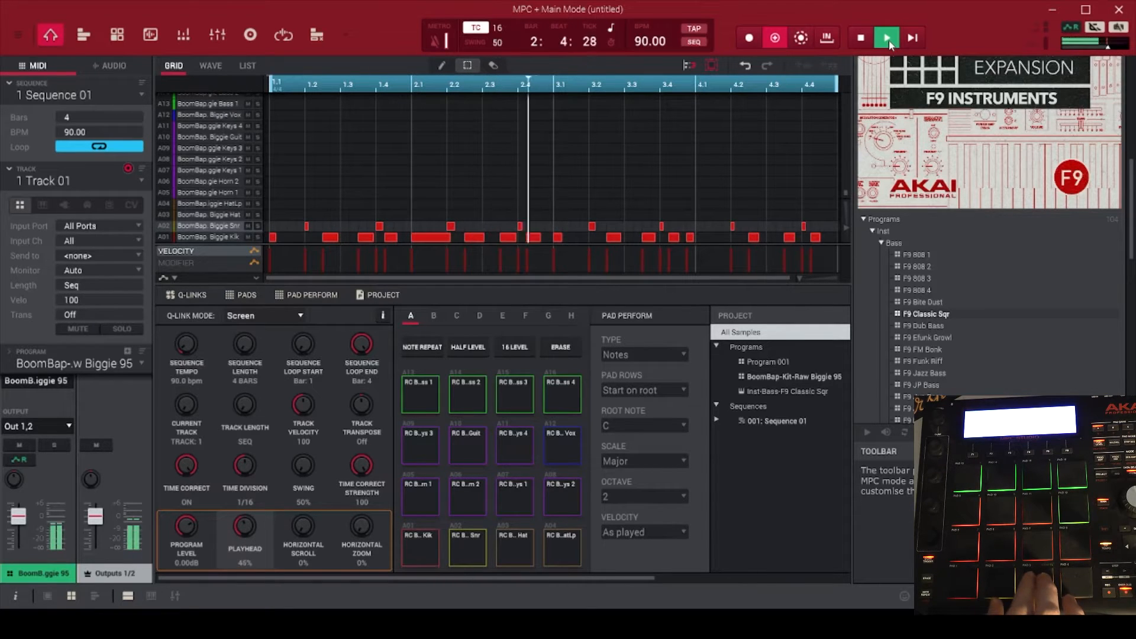
{"action": "left_click", "coordinate": [860, 37]}
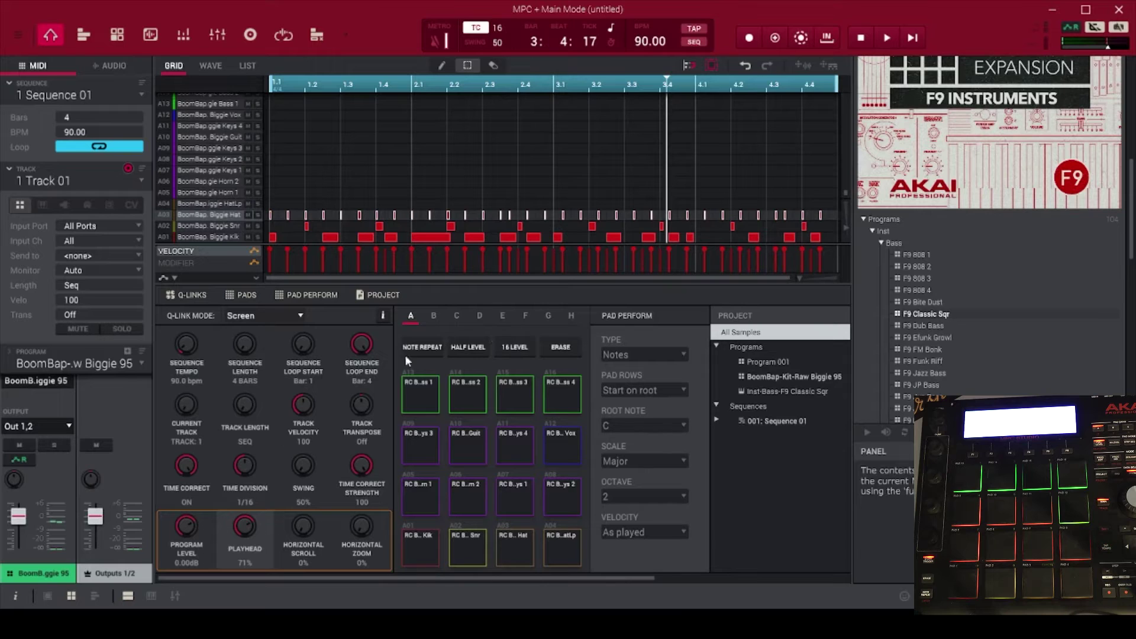
Enable Note Repeat at a 1/32 Time Division and restart overdubbing from bar one
{"action": "left_click", "coordinate": [421, 346]}
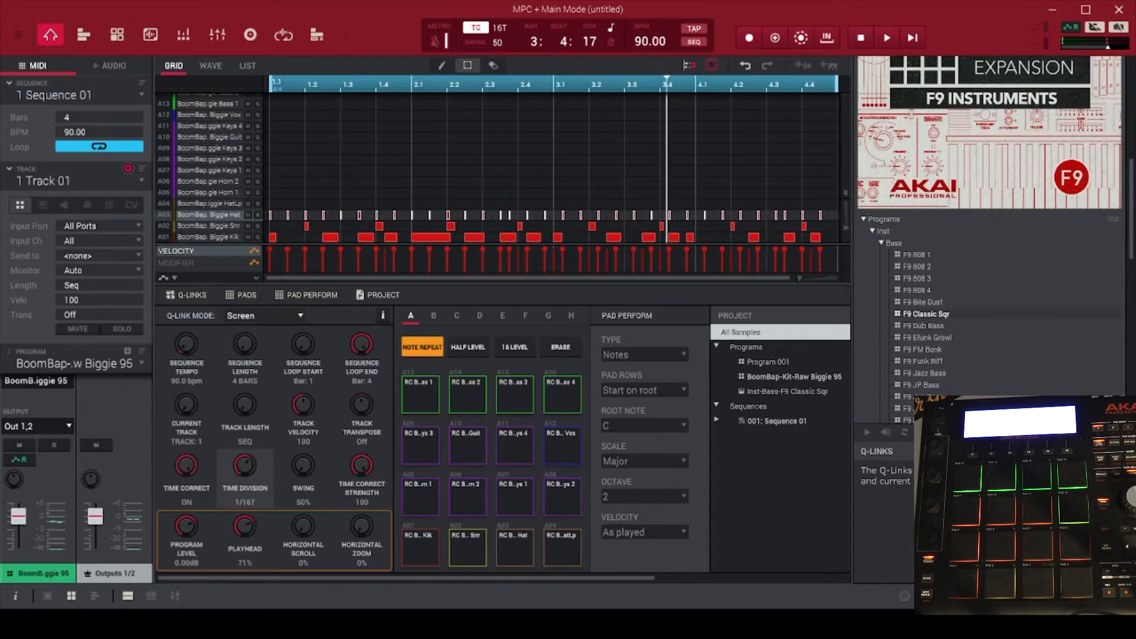
{"action": "left_click", "coordinate": [244, 466]}
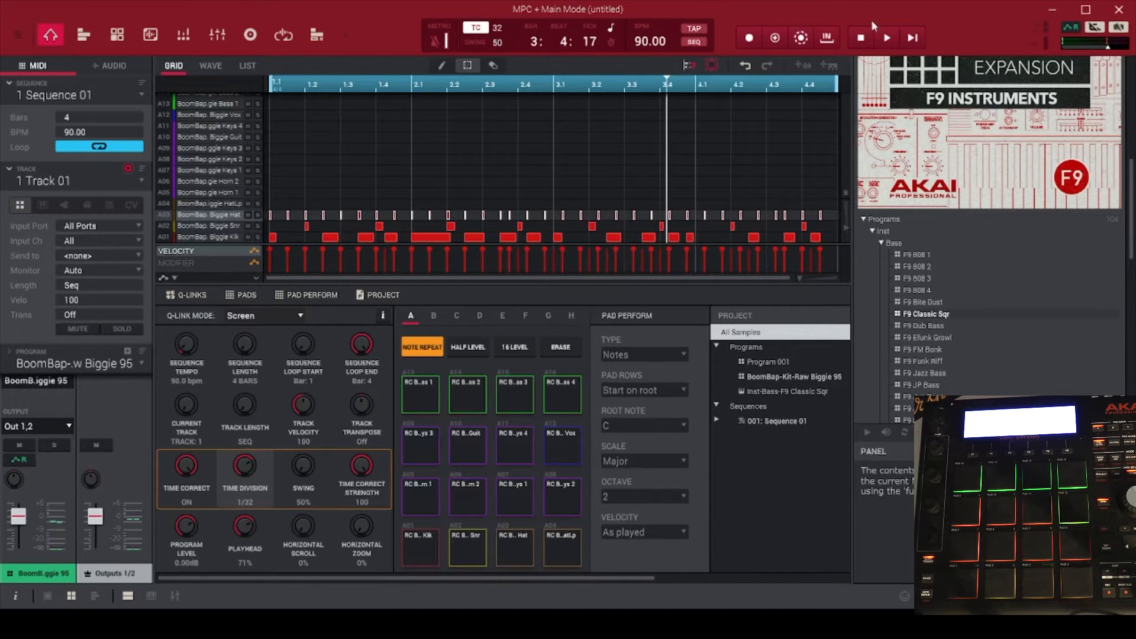
{"action": "left_click", "coordinate": [887, 38]}
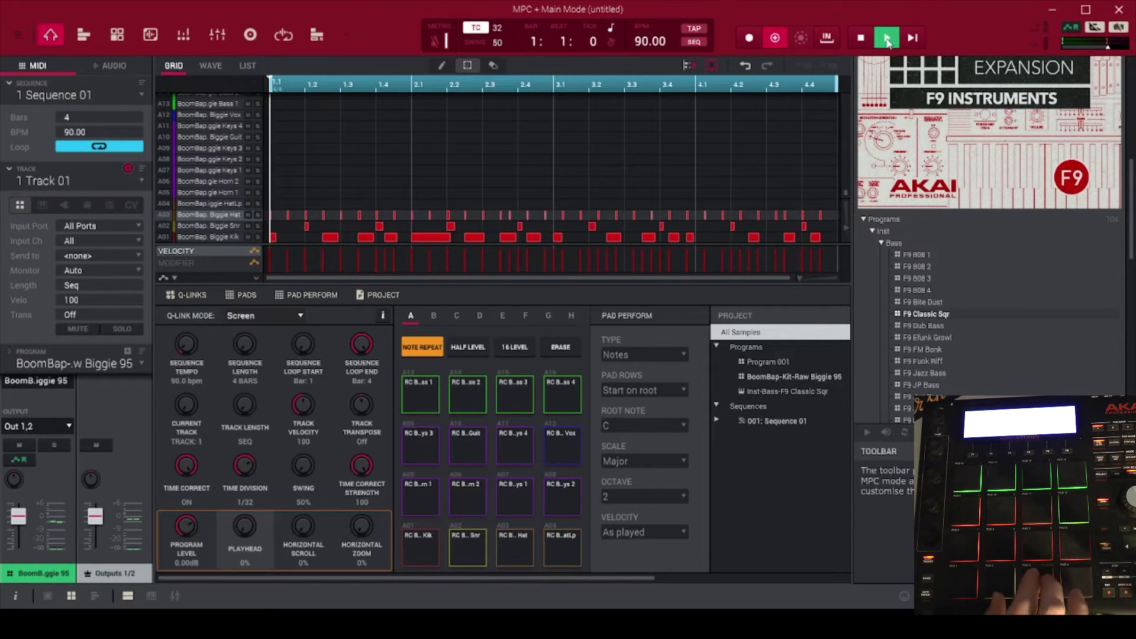
Overdub held hi-hat rolls at 1/32 then 1/64 across the loop, stop, and arm an audio track
{"action": "left_click", "coordinate": [887, 38]}
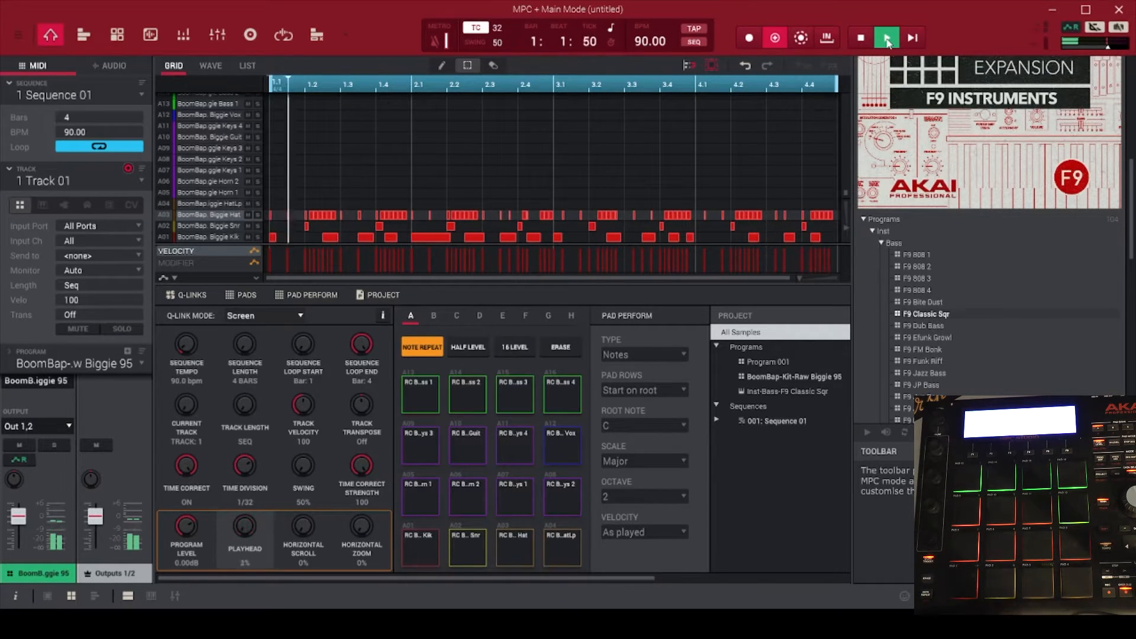
{"action": "left_click", "coordinate": [886, 38]}
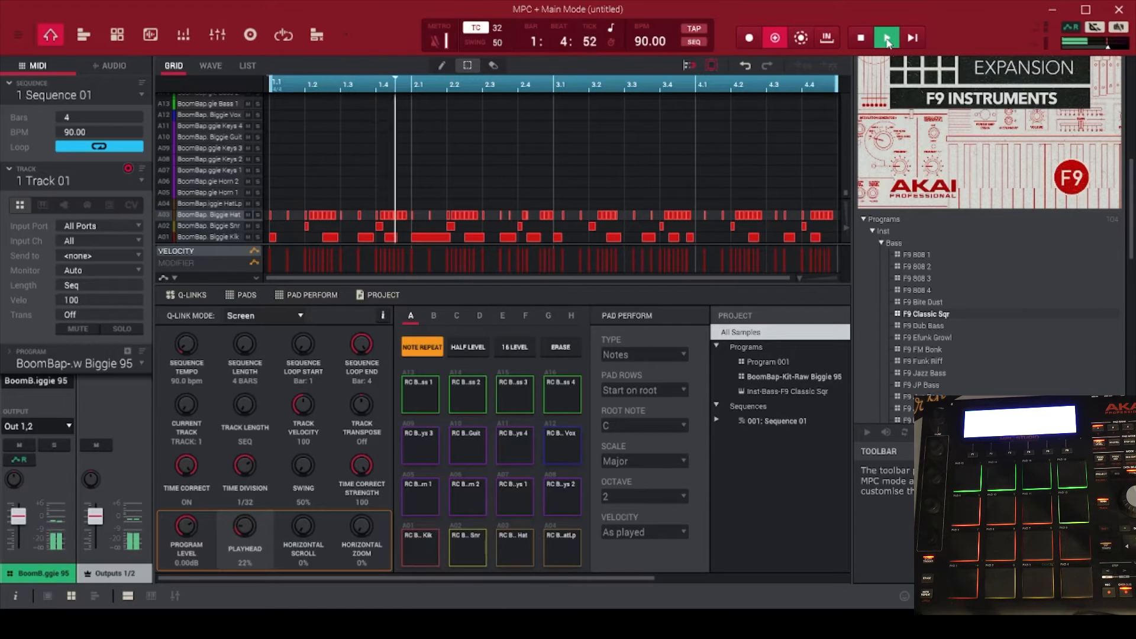
{"action": "left_click", "coordinate": [886, 38]}
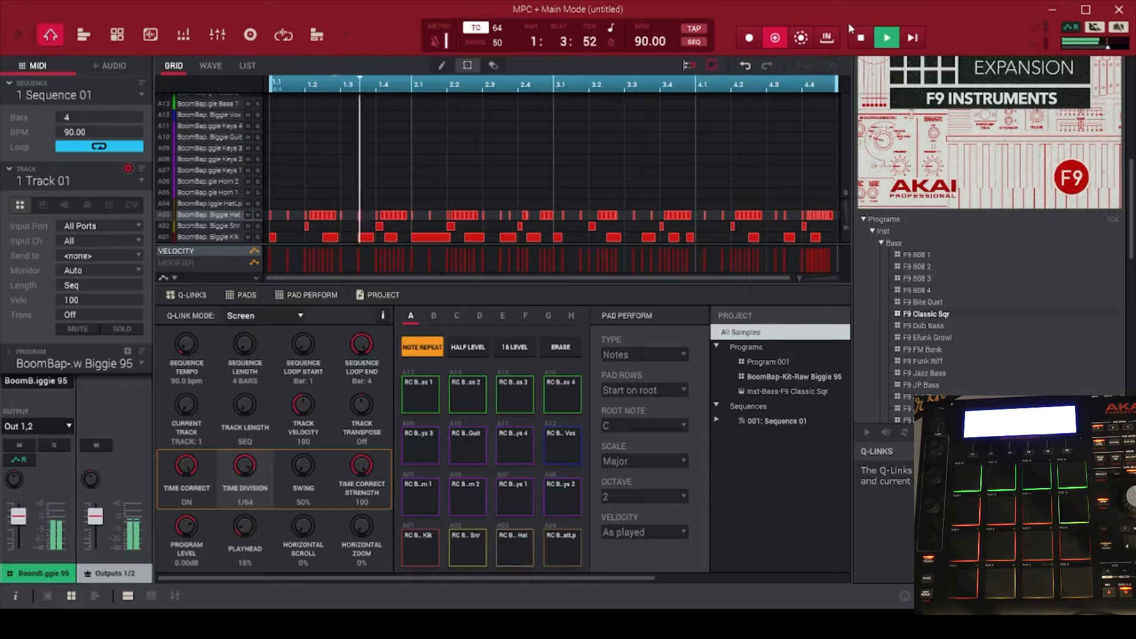
{"action": "left_click", "coordinate": [887, 37]}
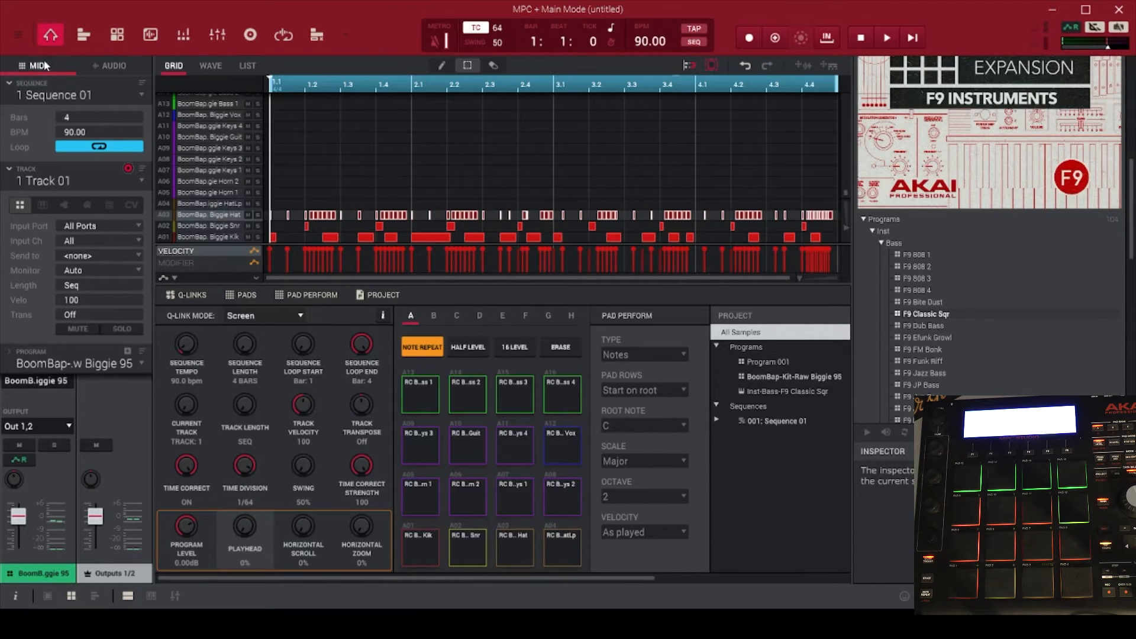
{"action": "left_click", "coordinate": [111, 65]}
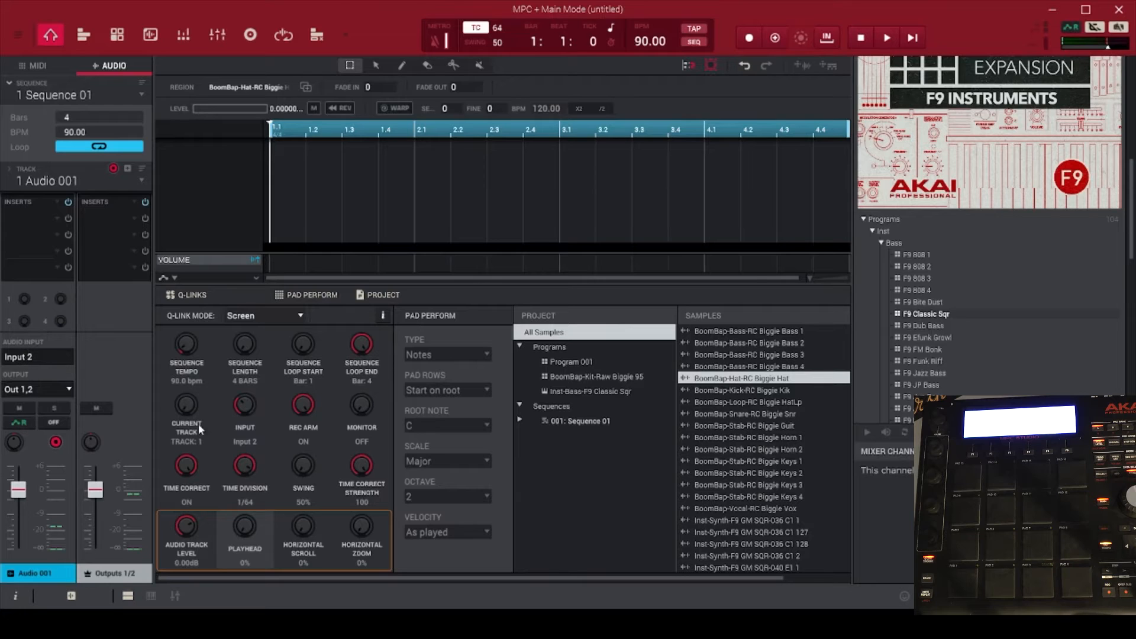
{"action": "mouse_move", "coordinate": [21, 406]}
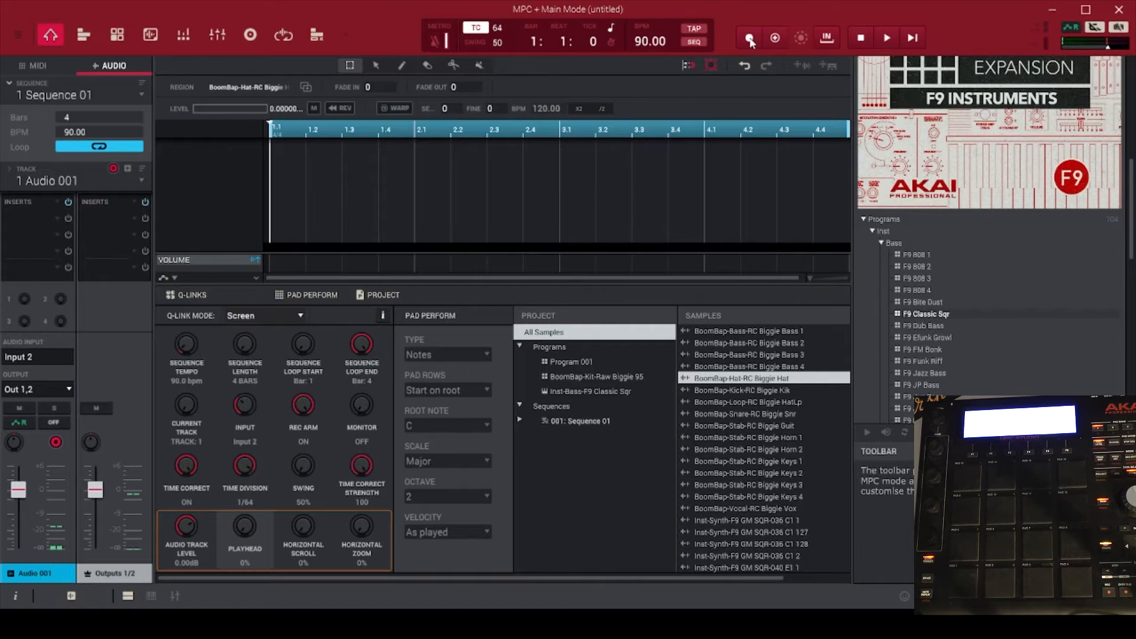
Record a four-bar guitar take, Audio 001_Rec1, onto the armed Audio 001 track
{"action": "left_click", "coordinate": [887, 37]}
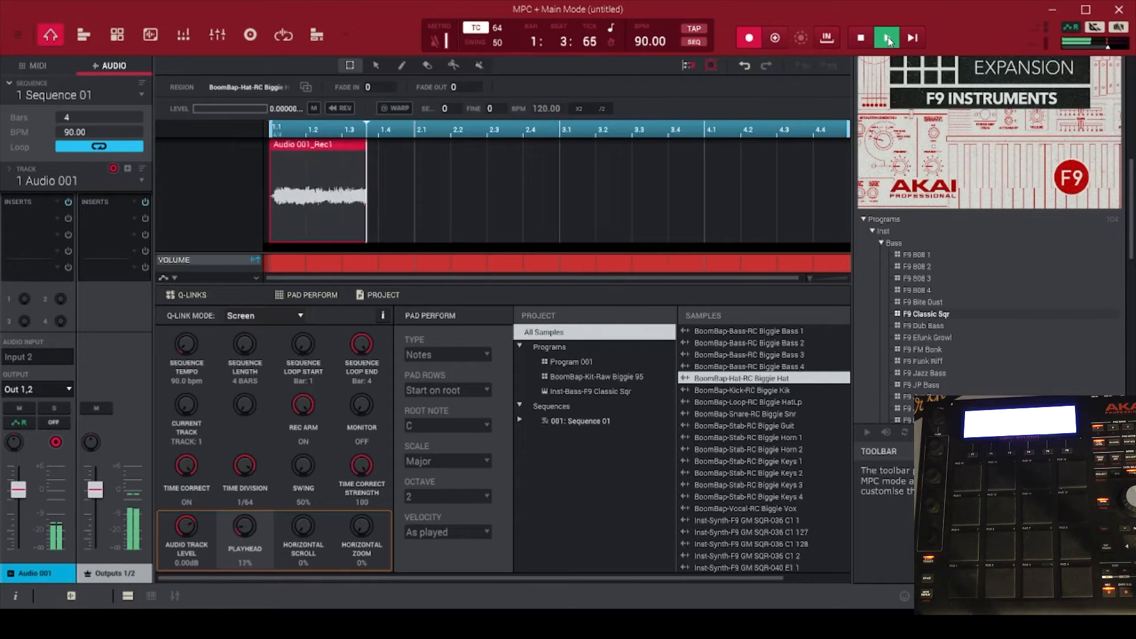
{"action": "left_click", "coordinate": [887, 36]}
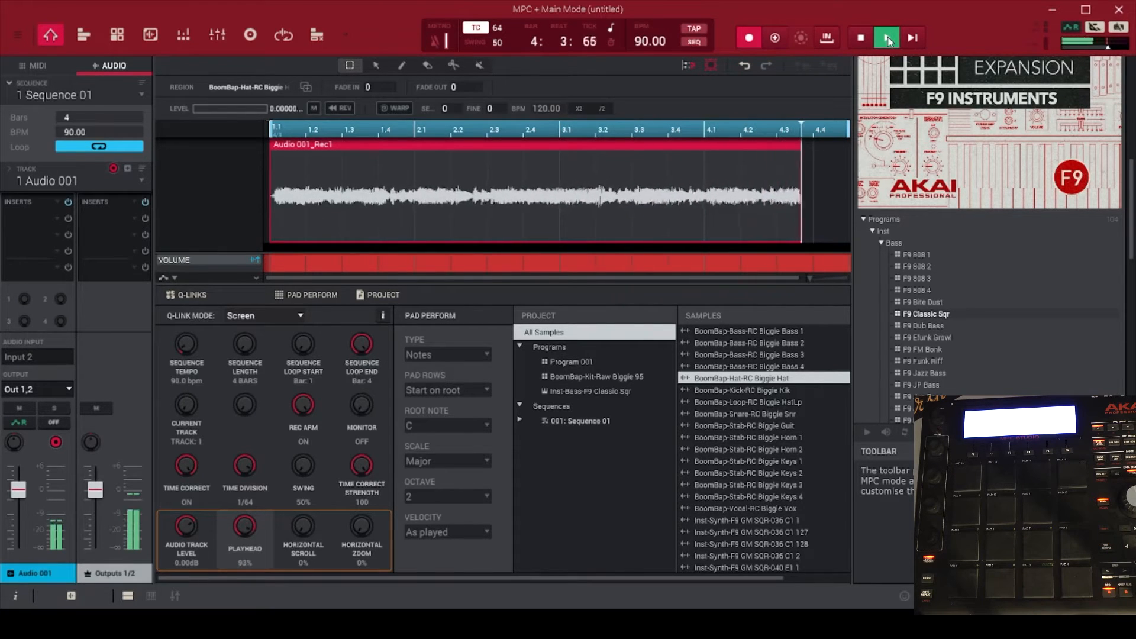
{"action": "left_click", "coordinate": [886, 37]}
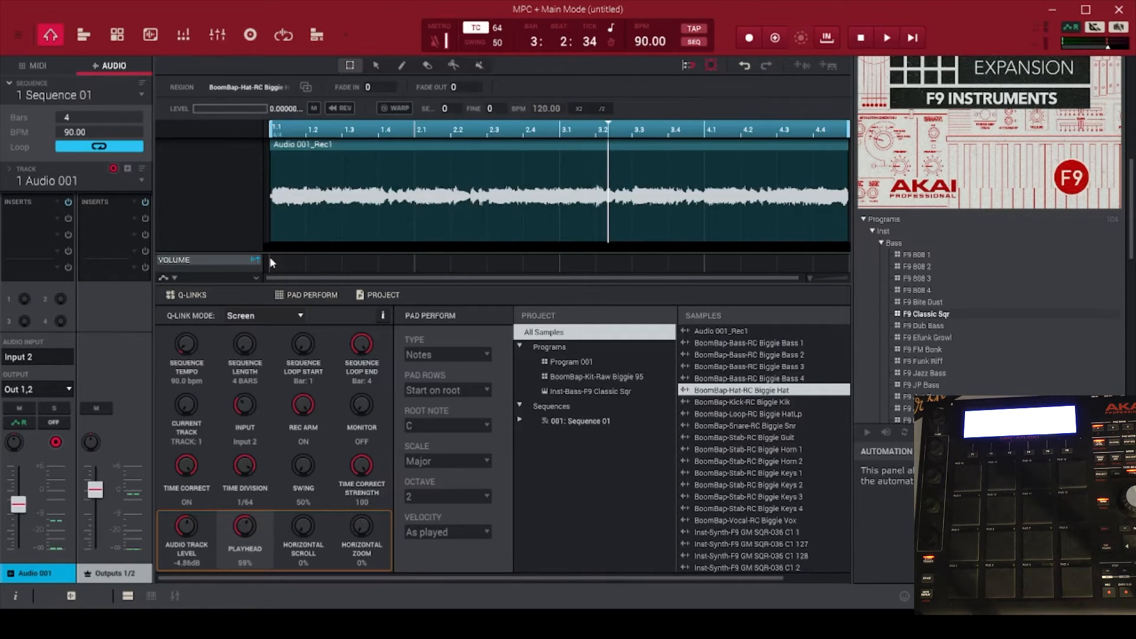
Make Track 02 a MIDI track and load F9 Jazz Bass from the browser's Inst > Bass list
{"action": "left_click", "coordinate": [37, 65]}
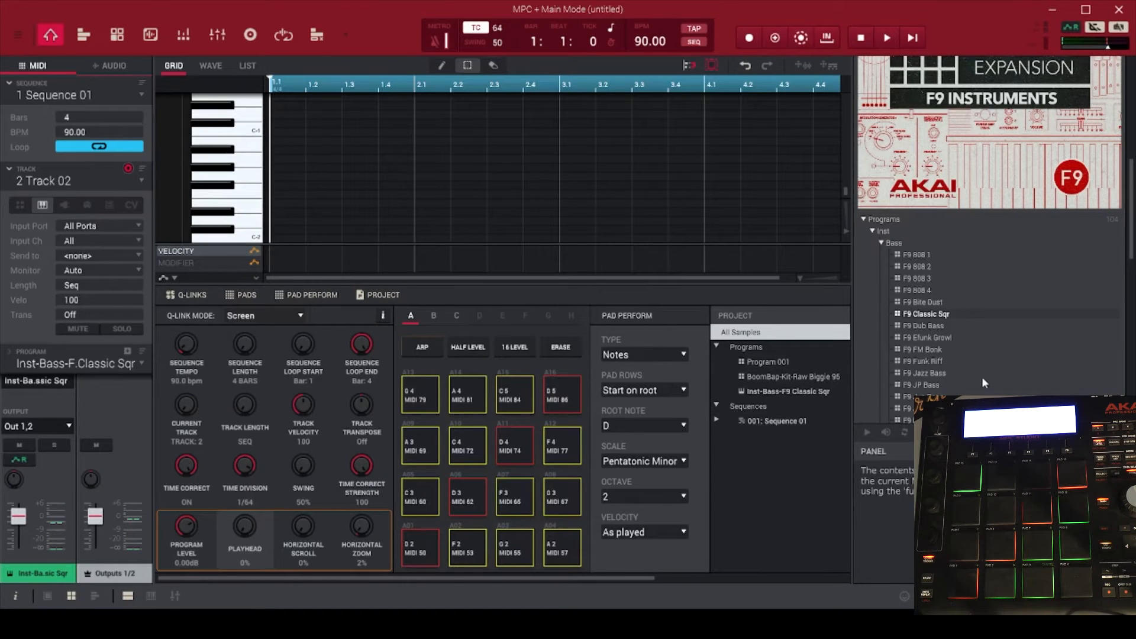
{"action": "left_click", "coordinate": [928, 360]}
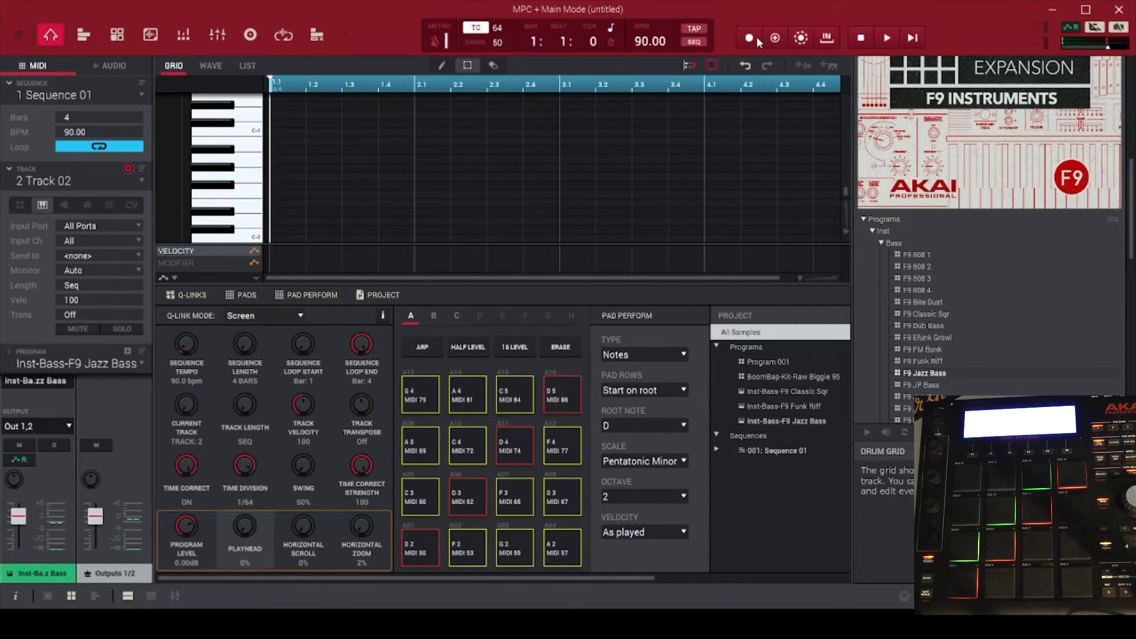
Record a four-bar Jazz Bass line on Track 02 and play it back to check it
{"action": "left_click", "coordinate": [887, 38]}
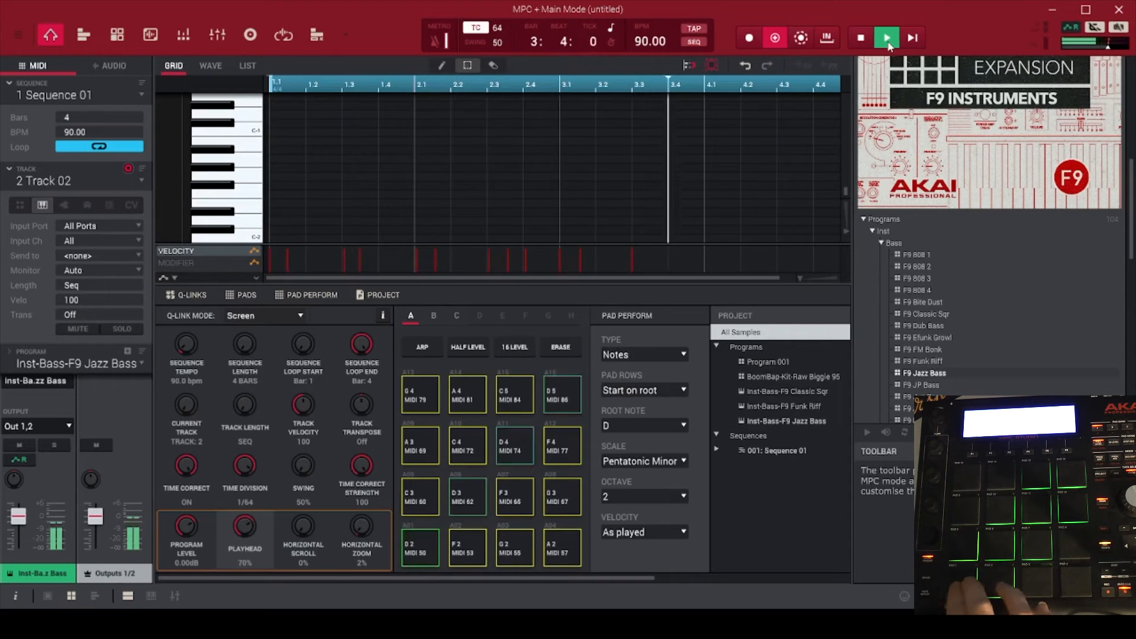
{"action": "left_click", "coordinate": [886, 37]}
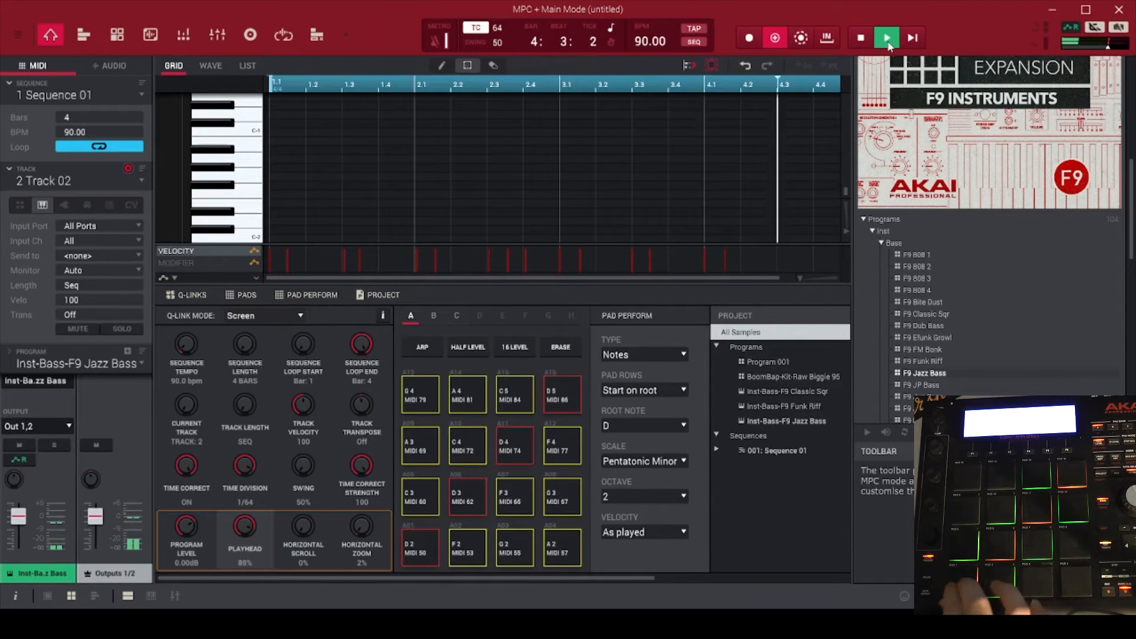
{"action": "left_click", "coordinate": [861, 38]}
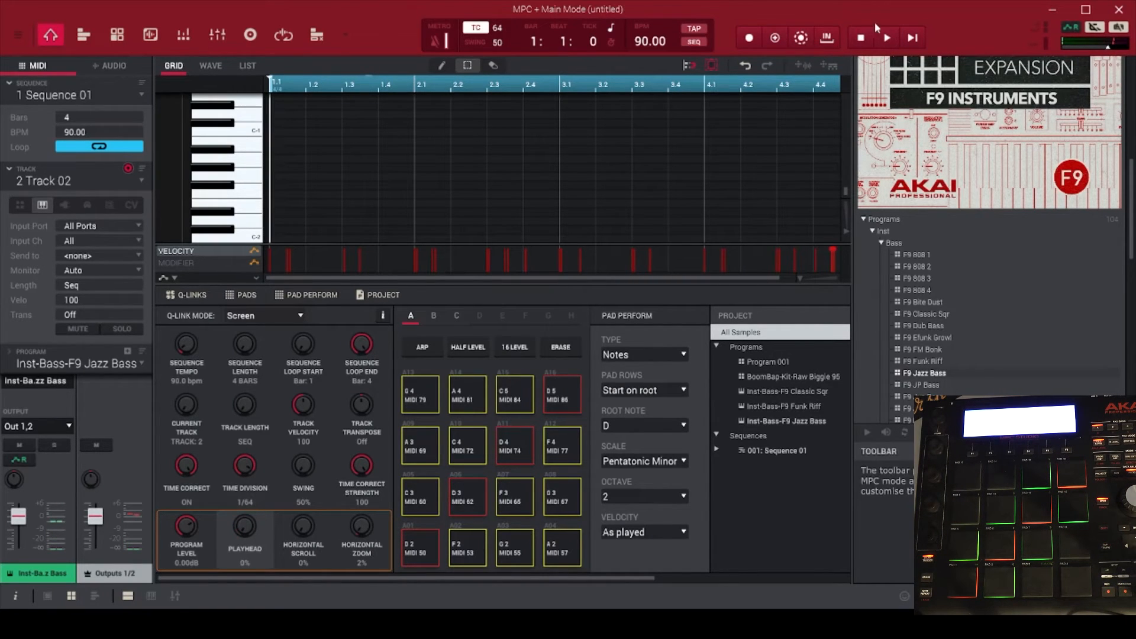
{"action": "left_click", "coordinate": [886, 38]}
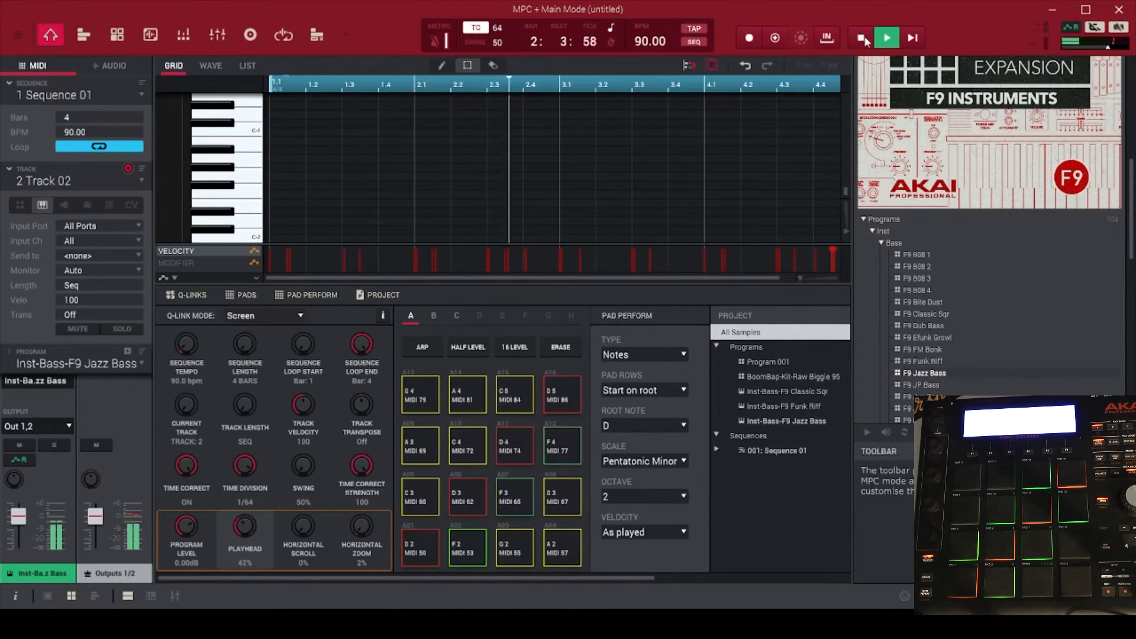
{"action": "left_click", "coordinate": [886, 38]}
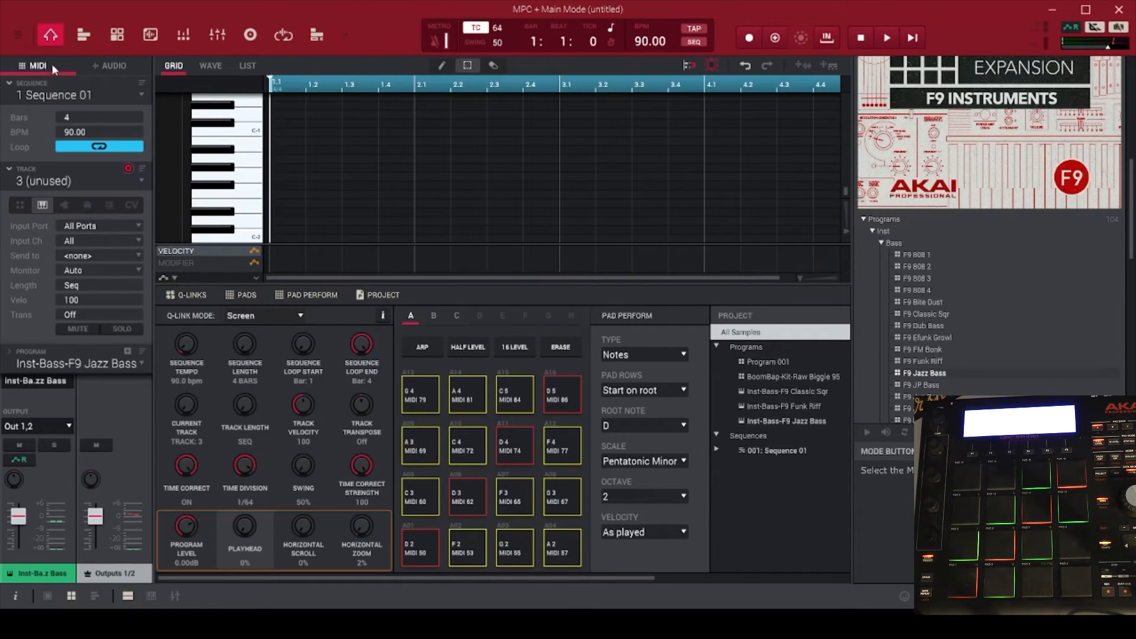
{"action": "mouse_move", "coordinate": [982, 320]}
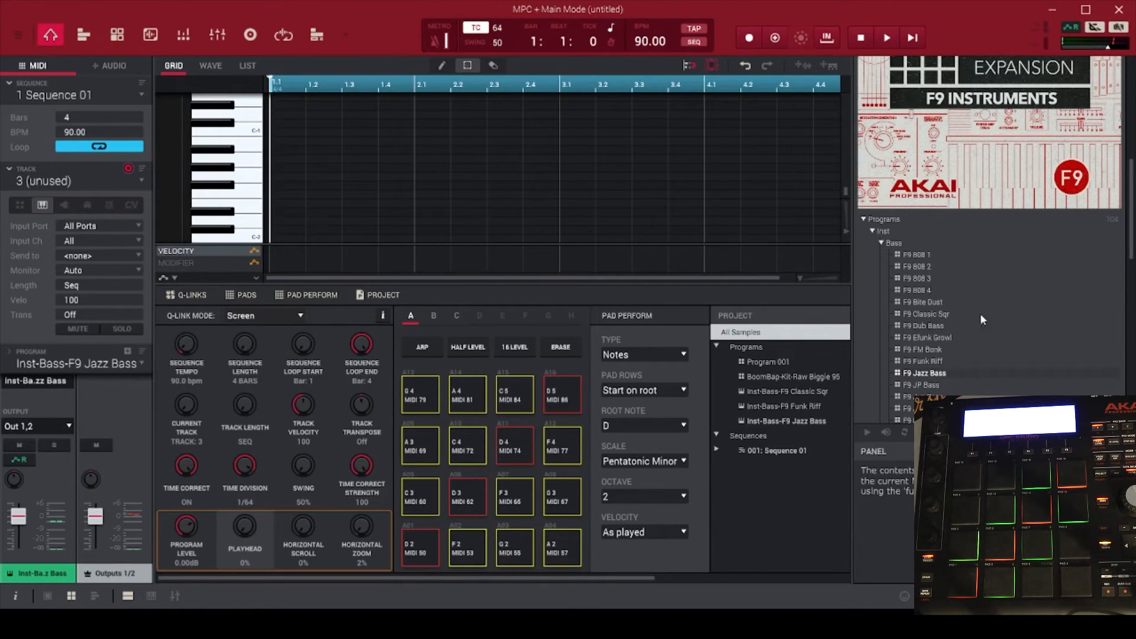
Browse F9 Instruments to Programs > Inst > Organ and load F9 Jazz Org onto Track 03
{"action": "left_click", "coordinate": [873, 231]}
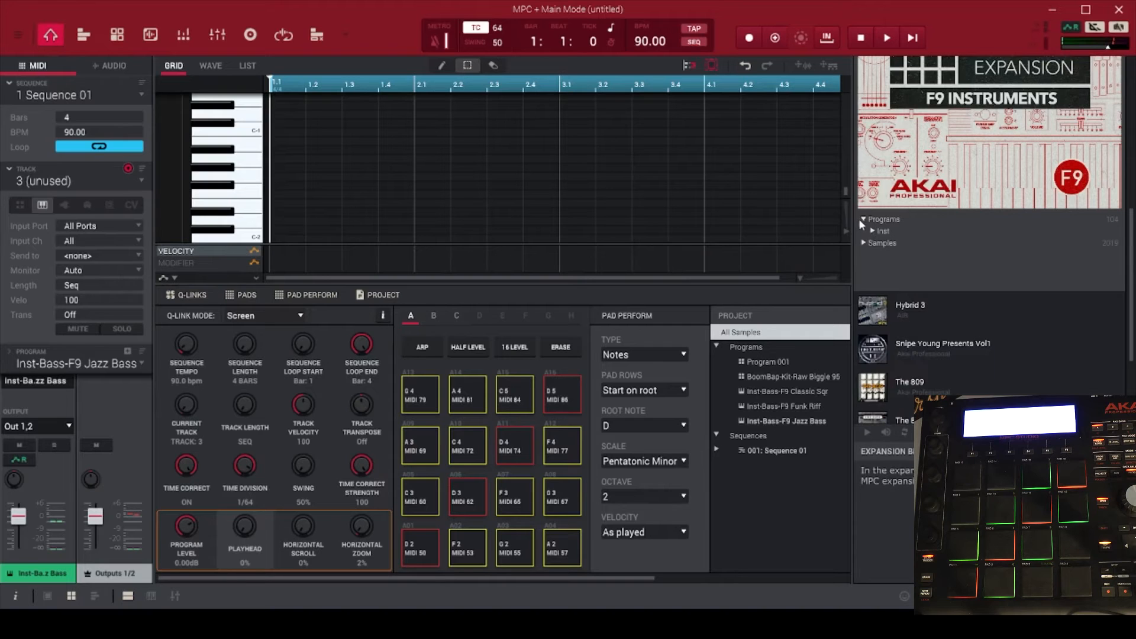
{"action": "scroll", "scroll_direction": "up", "scroll_amount": 3}
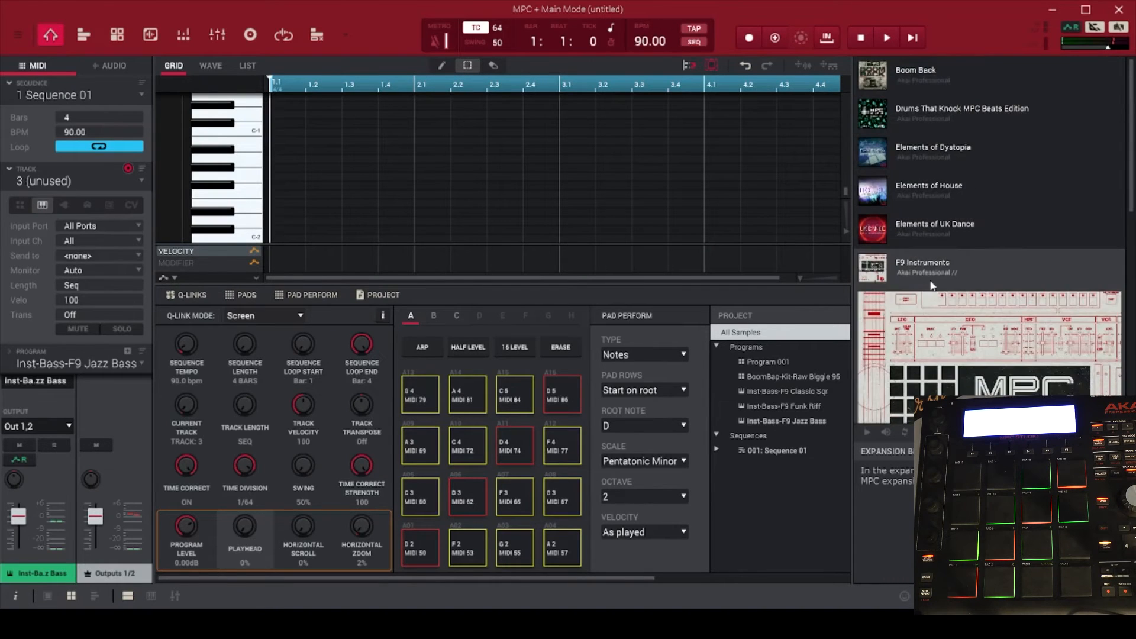
{"action": "mouse_move", "coordinate": [915, 283]}
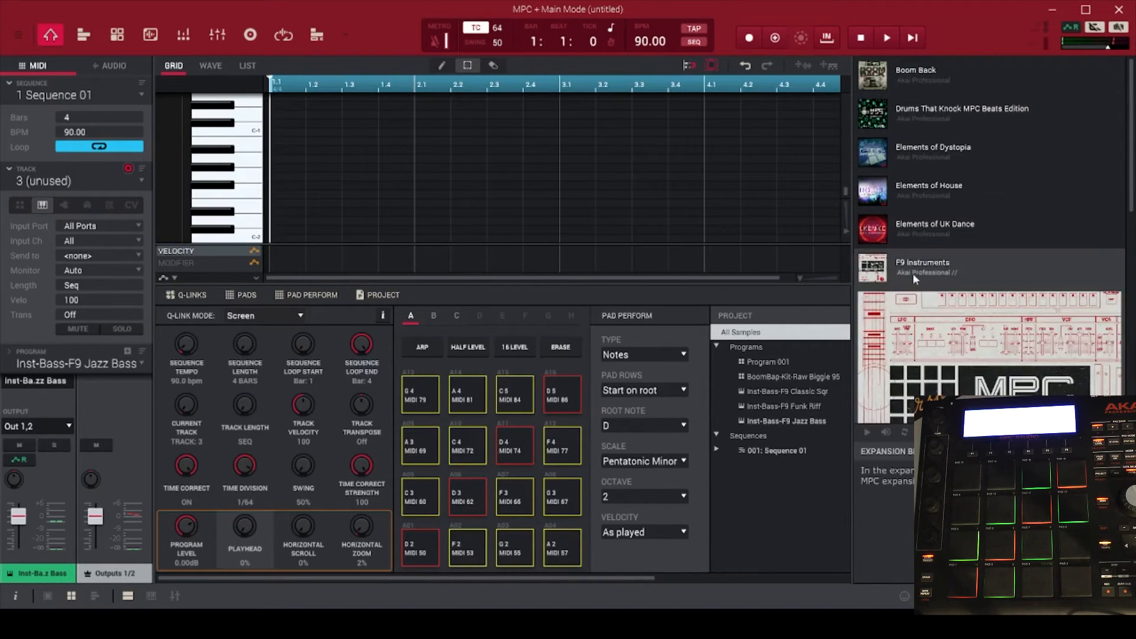
{"action": "left_click", "coordinate": [921, 268]}
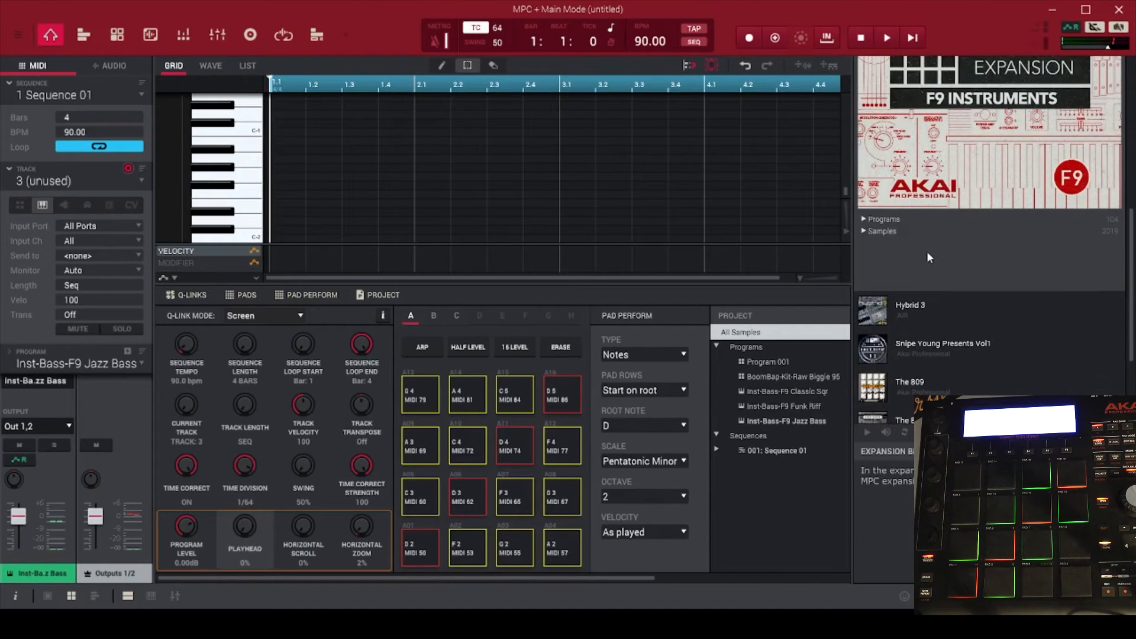
{"action": "left_click", "coordinate": [863, 219]}
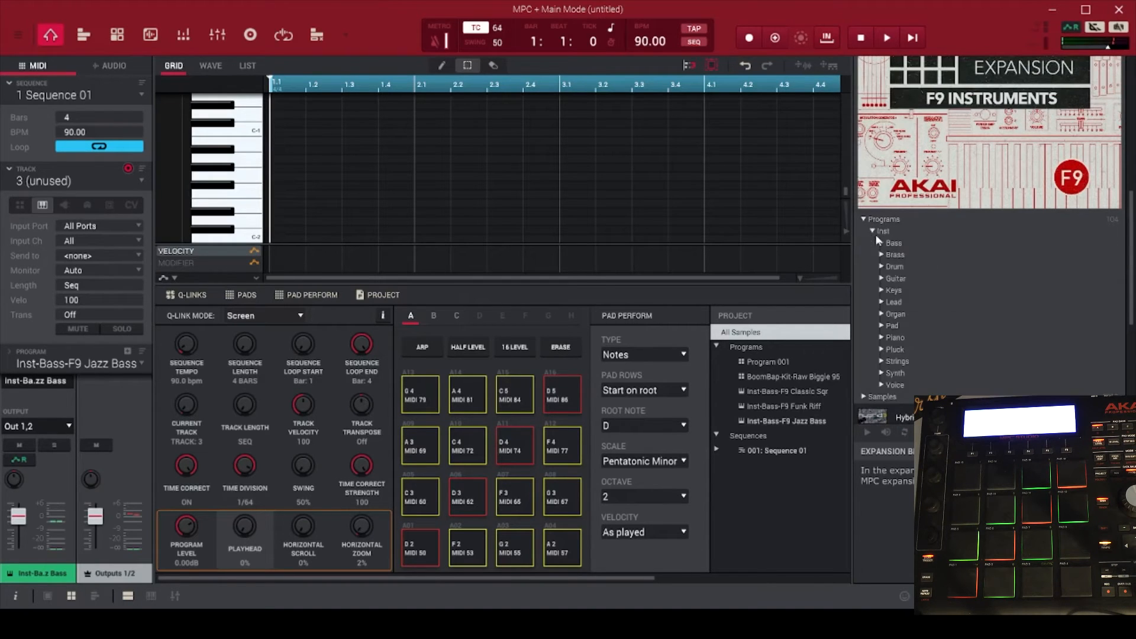
{"action": "mouse_move", "coordinate": [905, 321]}
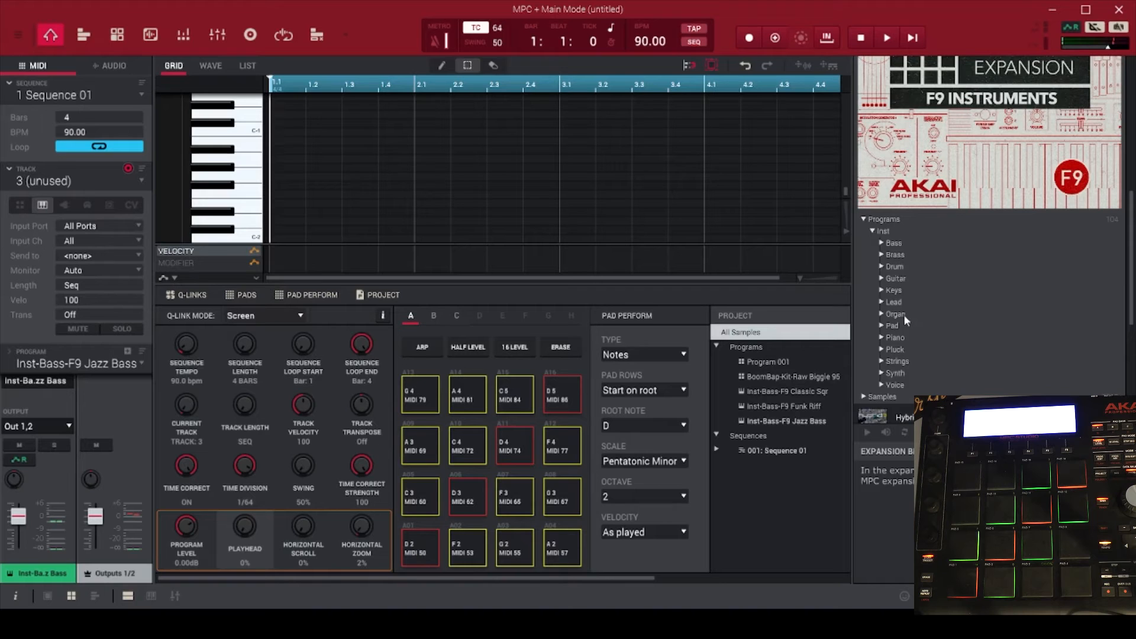
{"action": "left_click", "coordinate": [896, 313]}
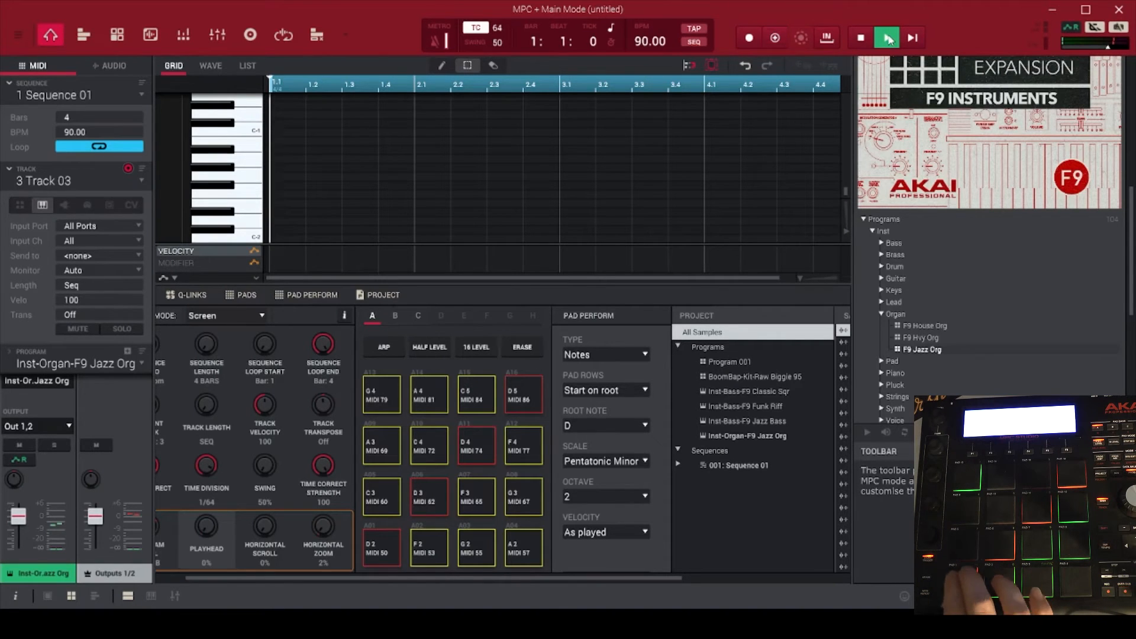
Record a four-bar jazz organ part on Track 03 and stop
{"action": "left_click", "coordinate": [887, 37]}
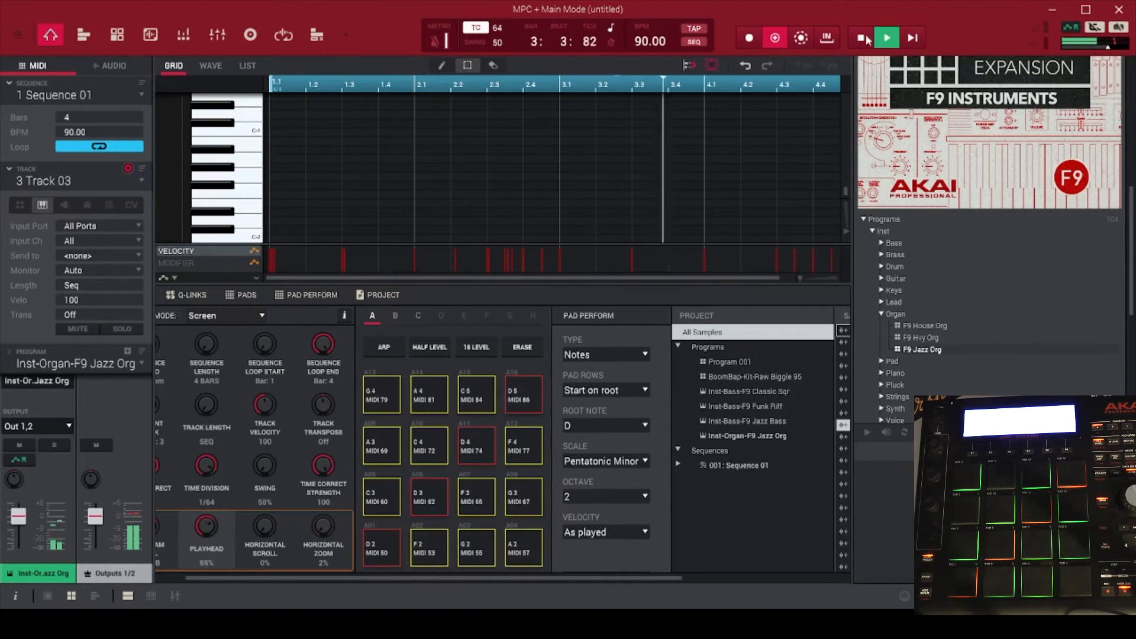
{"action": "left_click", "coordinate": [861, 38]}
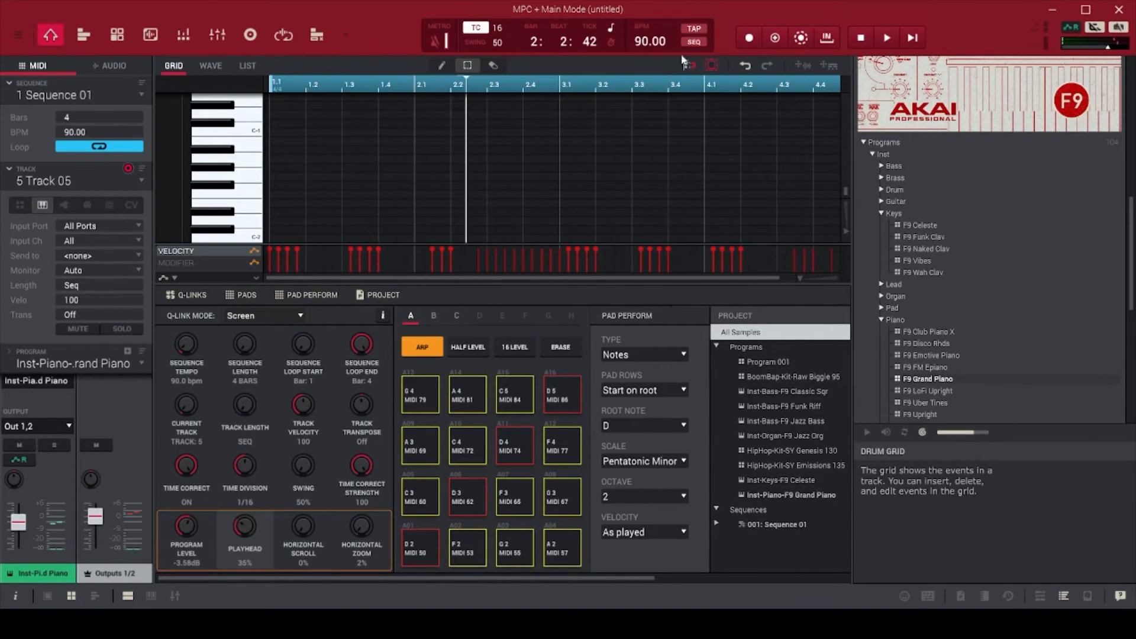
Arm audio track Audio 002 and start recording the guitar solo take Audio 002_Rec1
{"action": "left_click", "coordinate": [112, 65]}
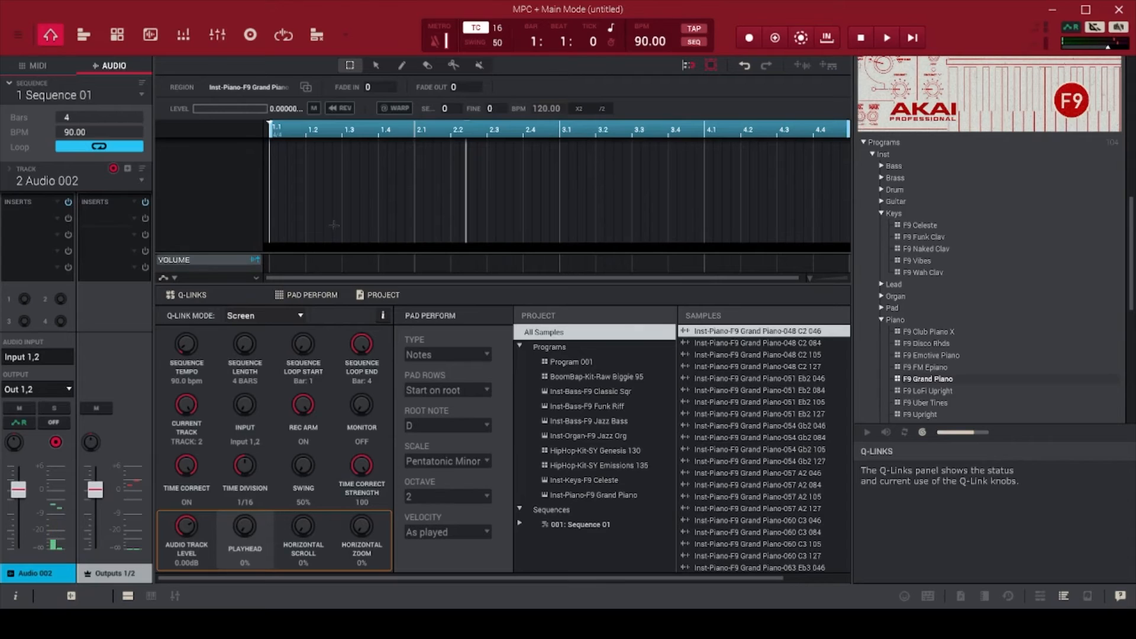
{"action": "left_click", "coordinate": [887, 37]}
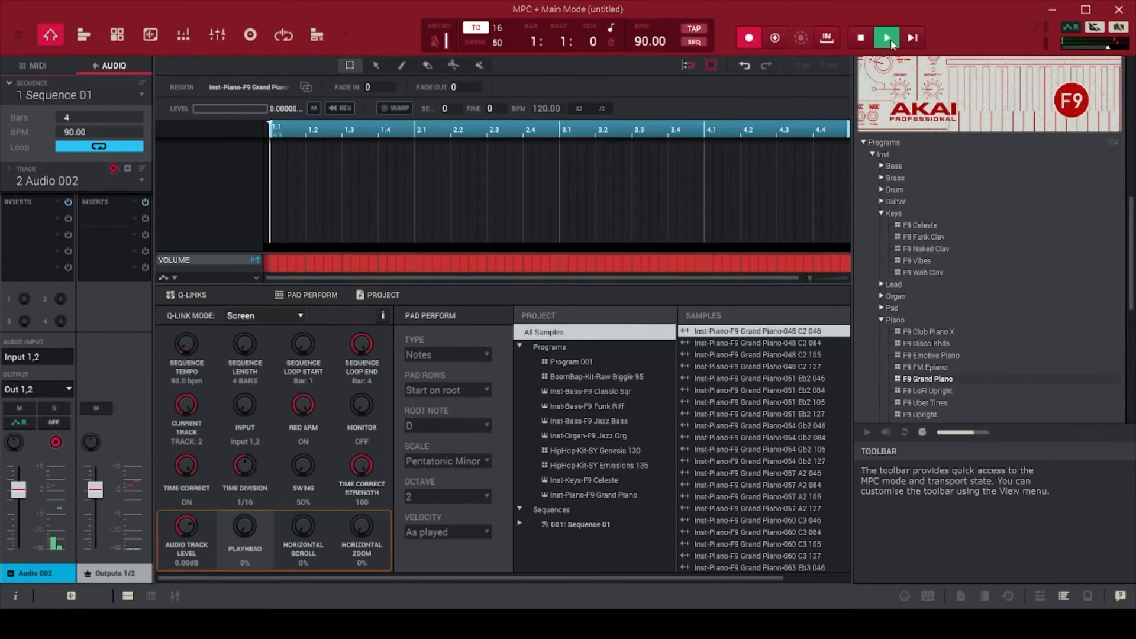
{"action": "left_click", "coordinate": [886, 38]}
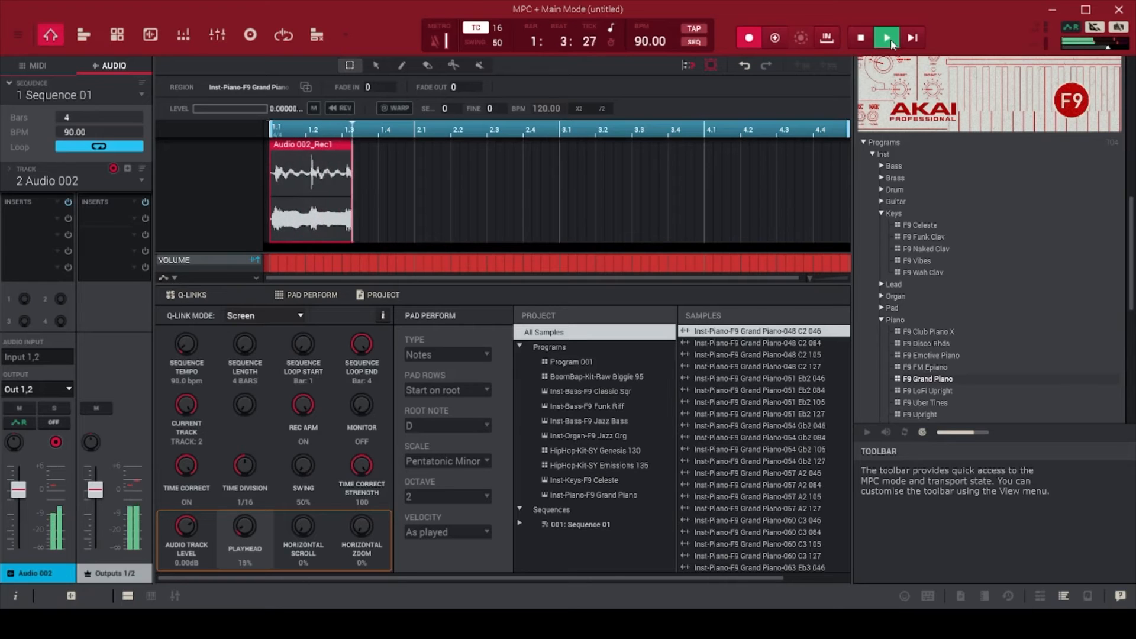